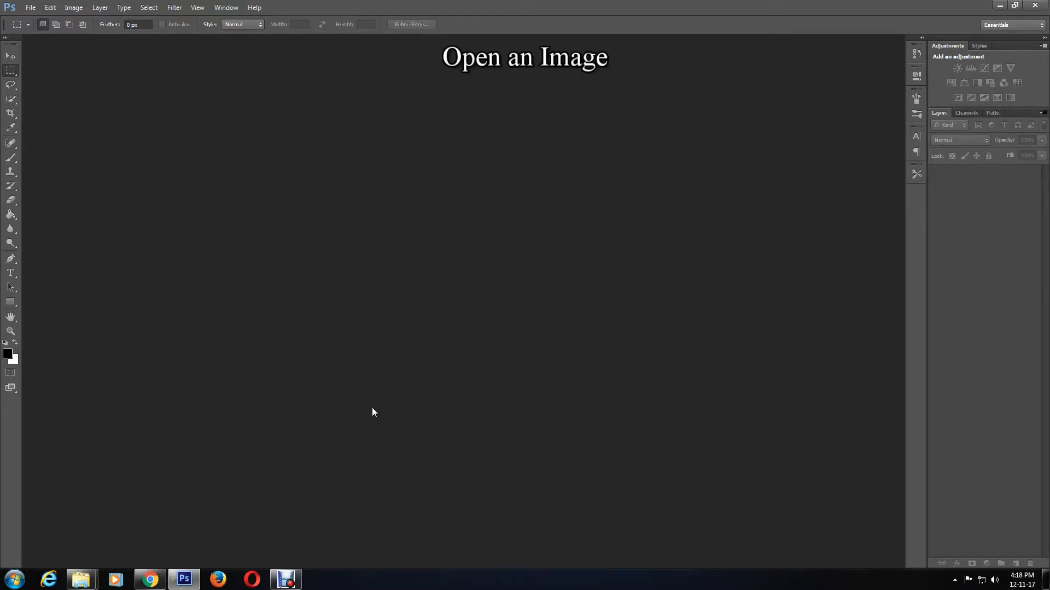
mouse_move(288, 365)
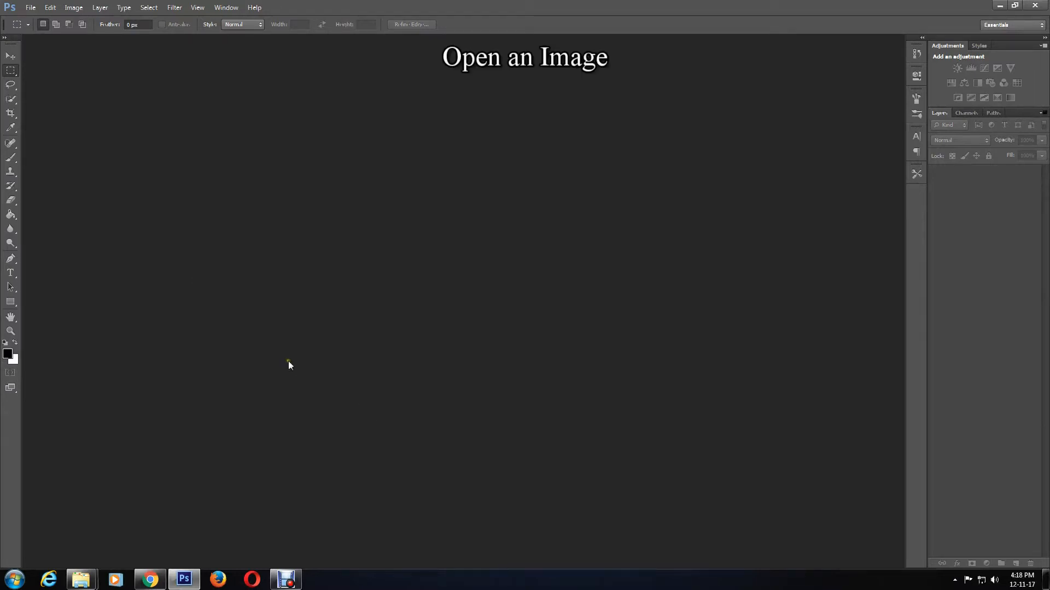
- Open the photo of the woman in the teal dress from the Photos folder
click(30, 8)
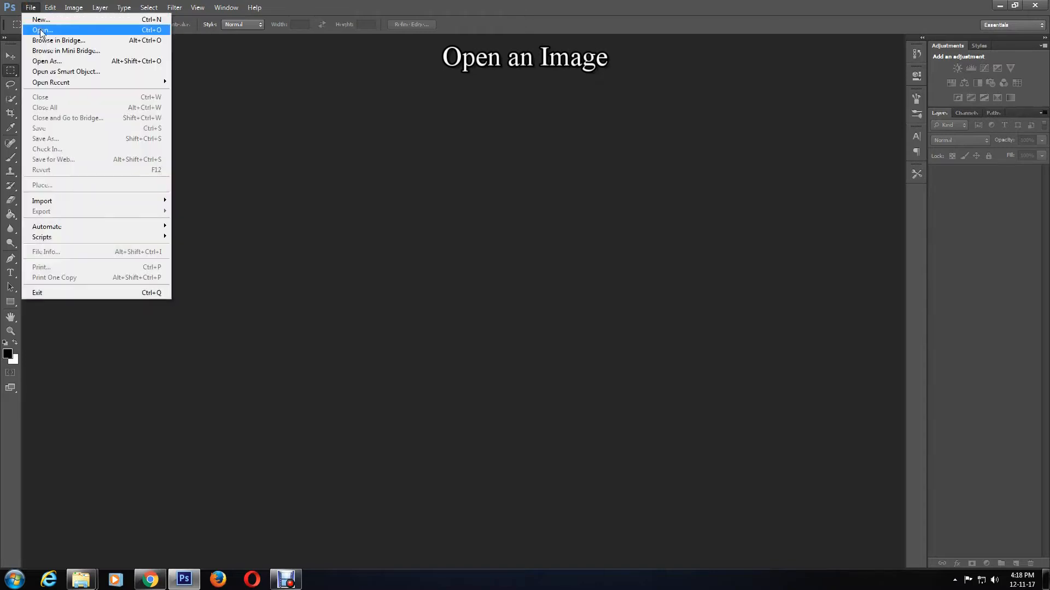
click(42, 30)
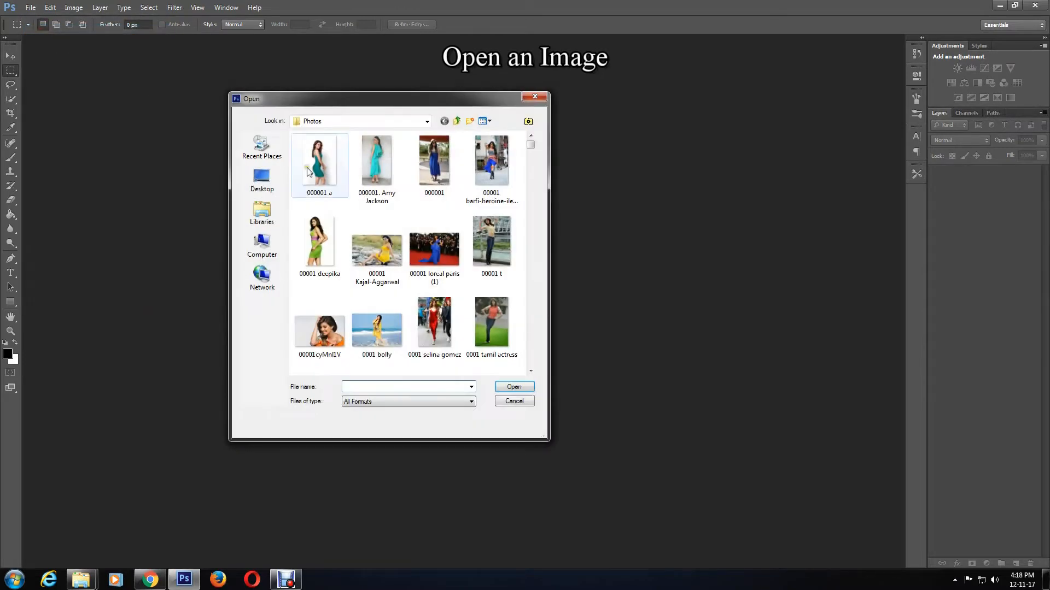
double_click(376, 159)
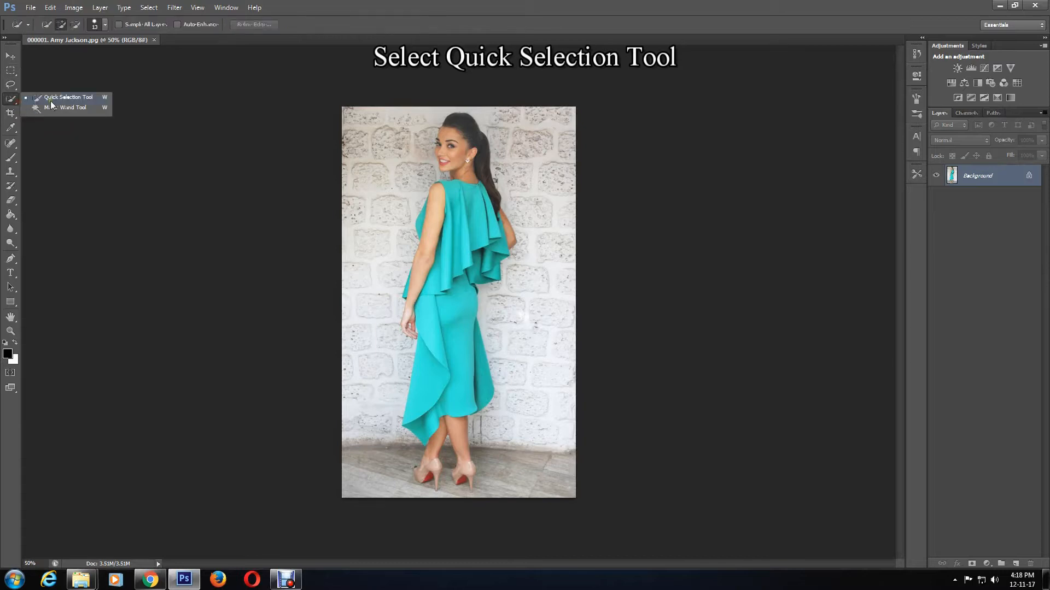
mouse_move(76, 108)
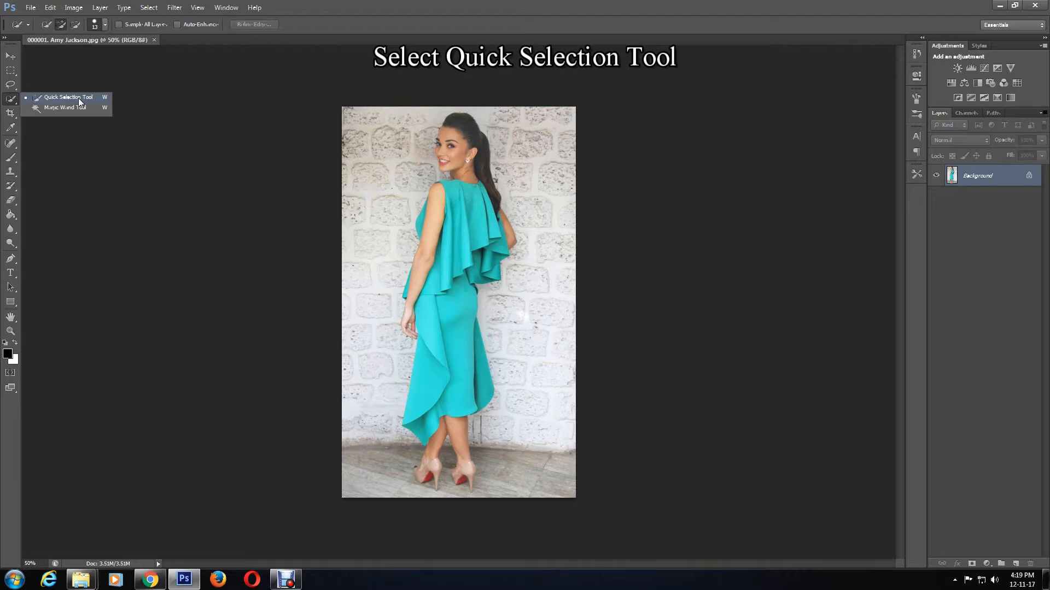
- Quick-select the woman from head to heels, subtracting the stone wall and floor from the selection
click(67, 98)
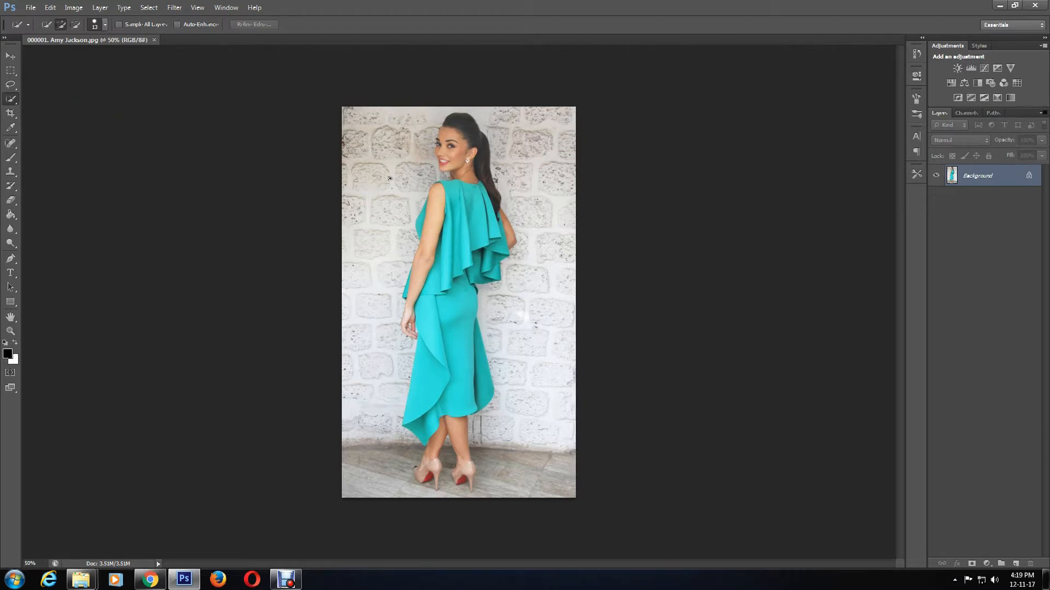
click(61, 25)
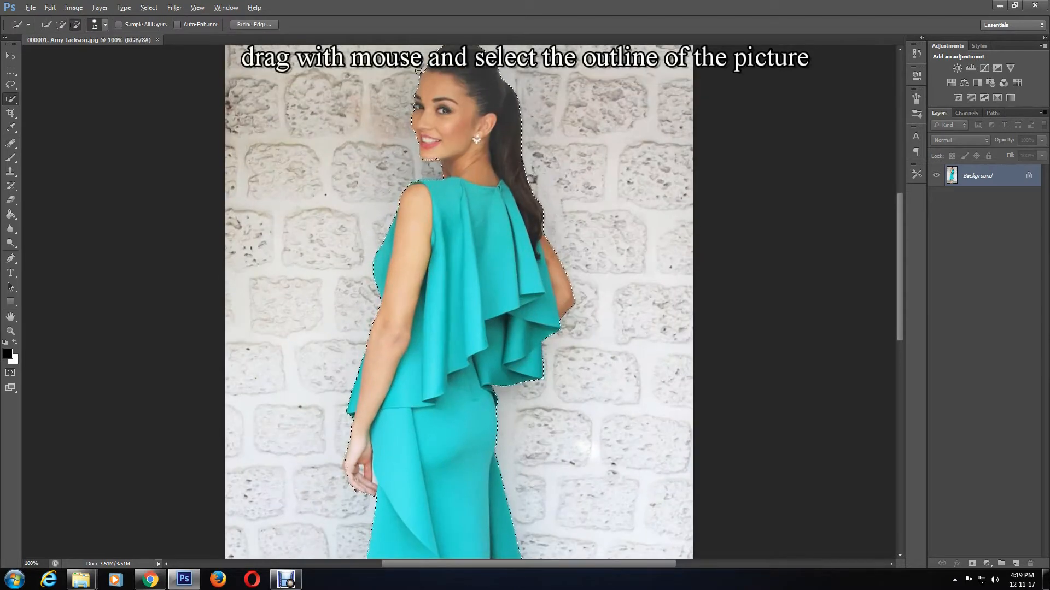
scroll(down, 3)
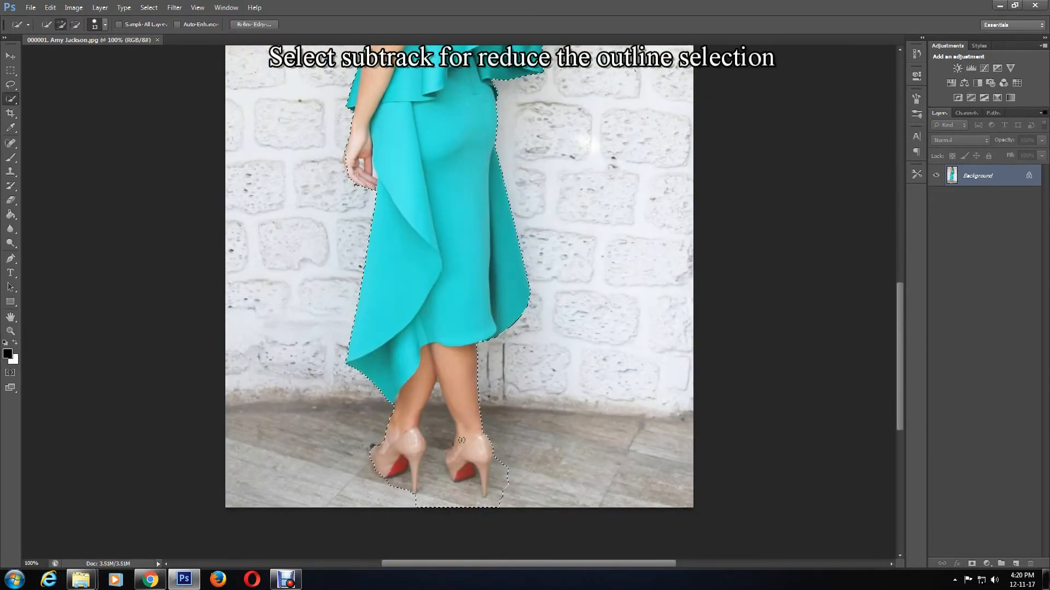
click(75, 25)
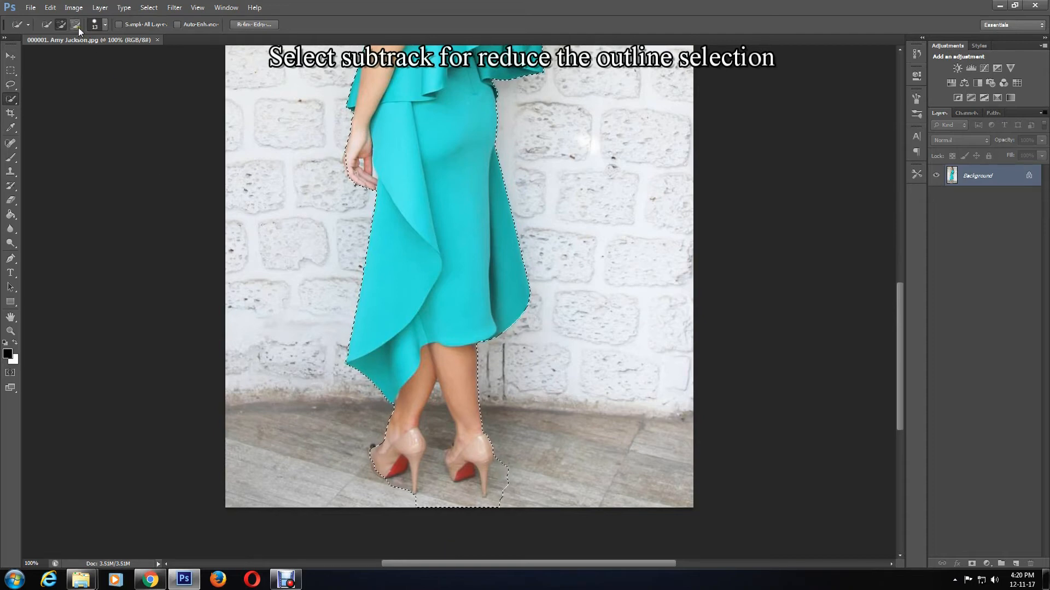
click(76, 24)
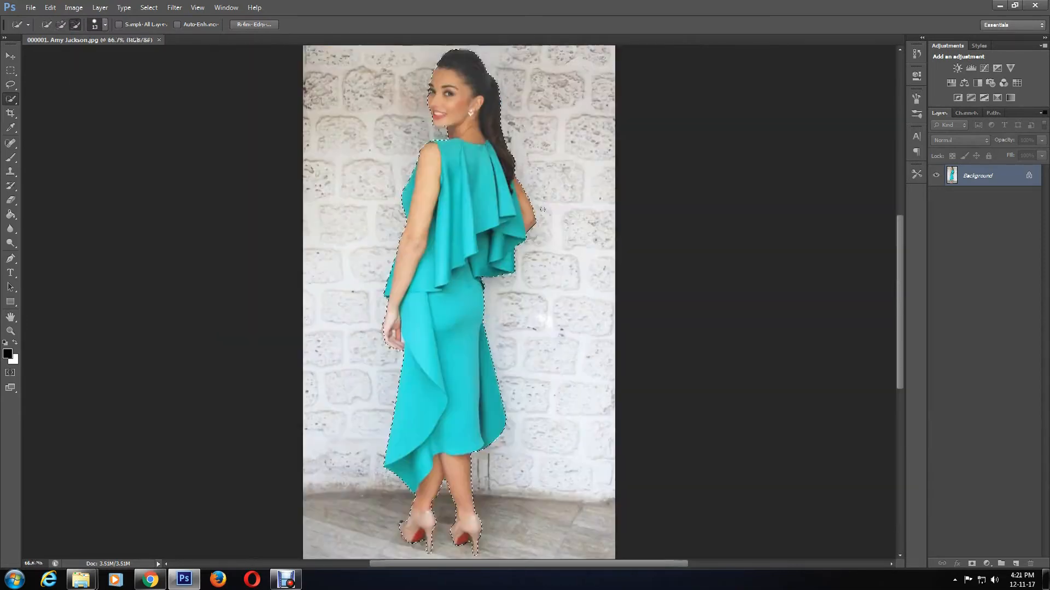
- Refine the selection edge with Smooth 21, Feather 1.0 px and Contrast 20%
right_click(559, 194)
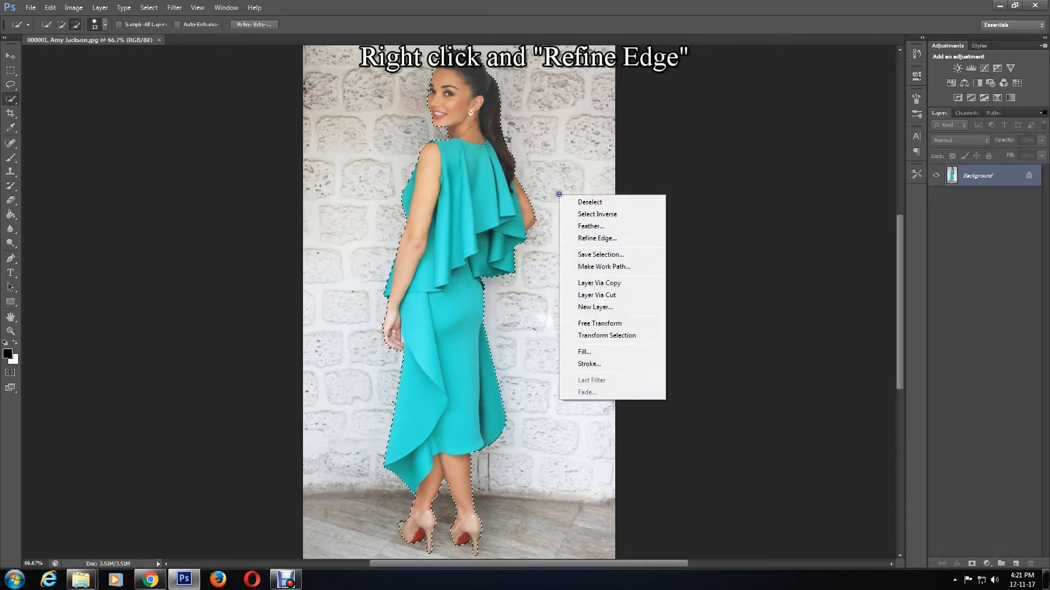
mouse_move(597, 238)
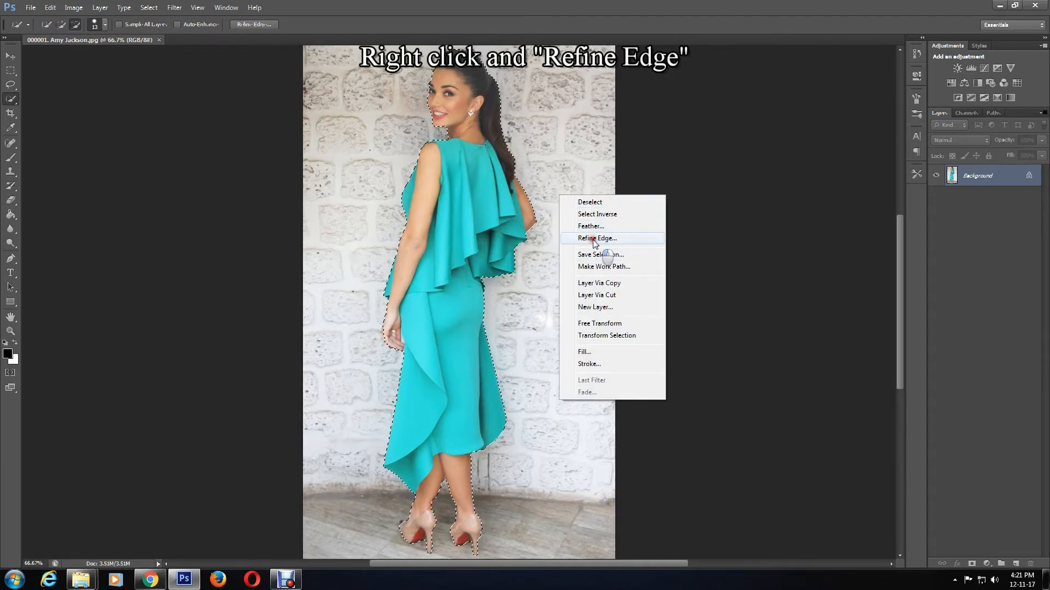
click(597, 239)
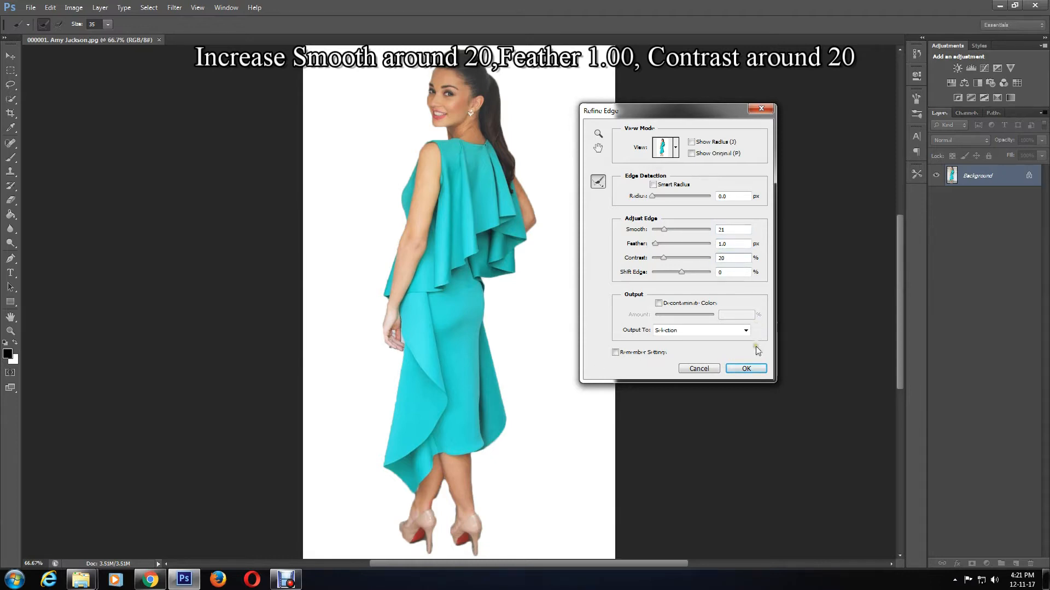
click(746, 369)
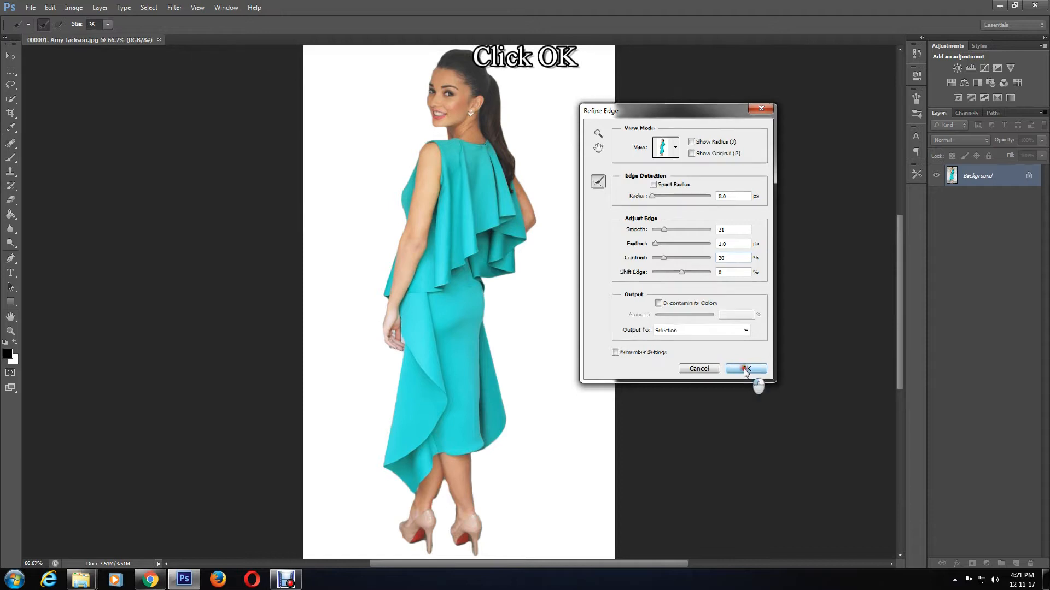
click(745, 368)
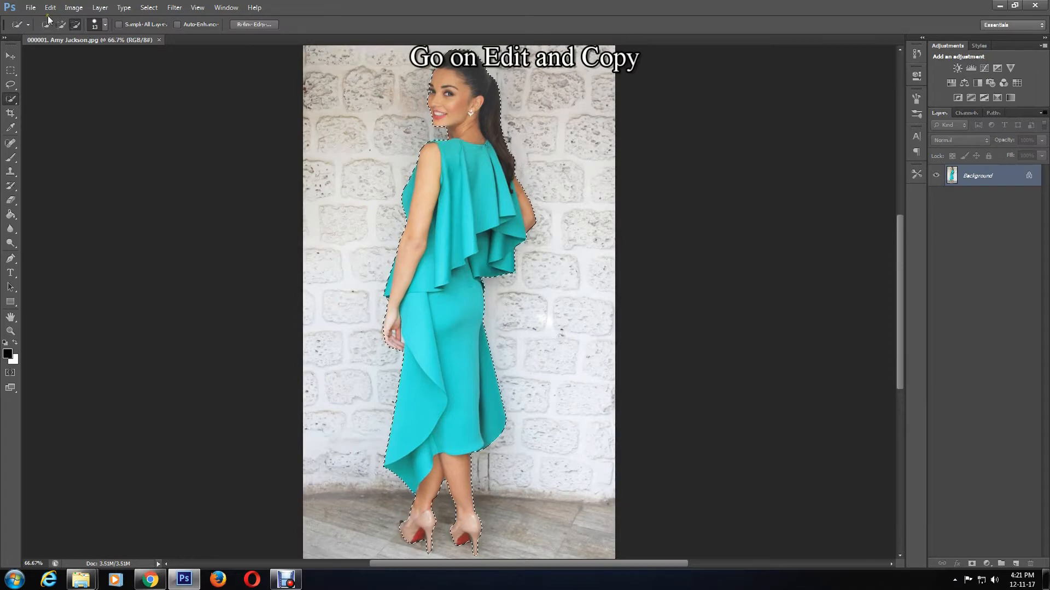
click(49, 8)
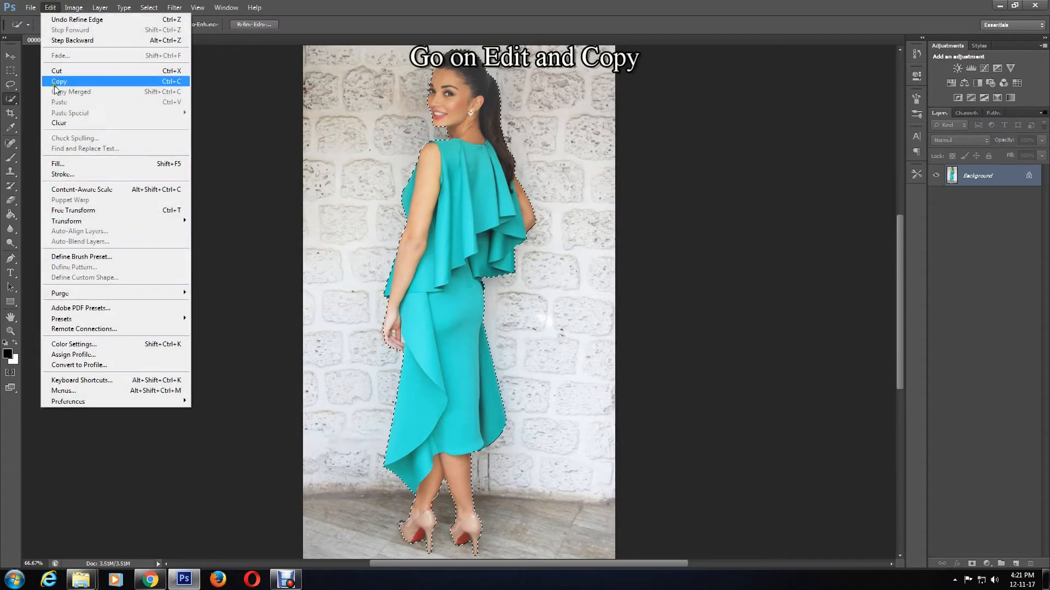
click(59, 81)
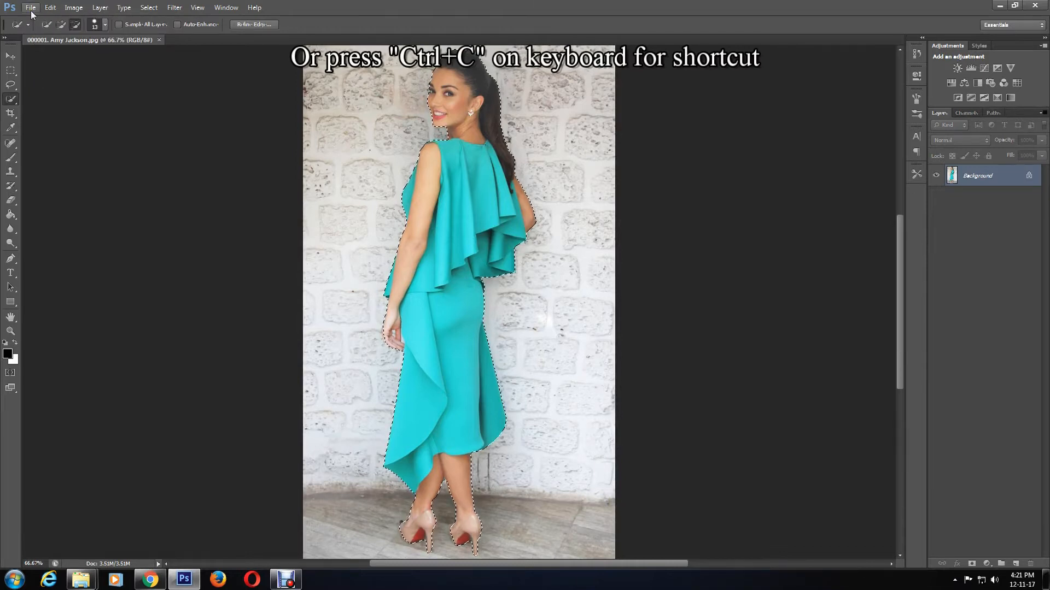
- Create a new blank white document 1400 by 1200 pixels
click(31, 7)
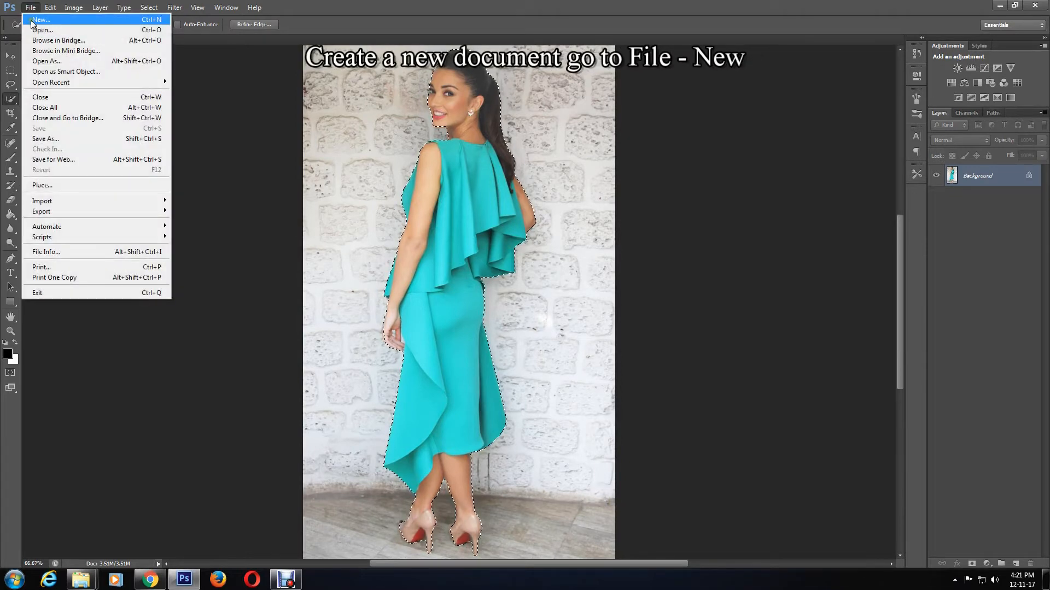
click(40, 19)
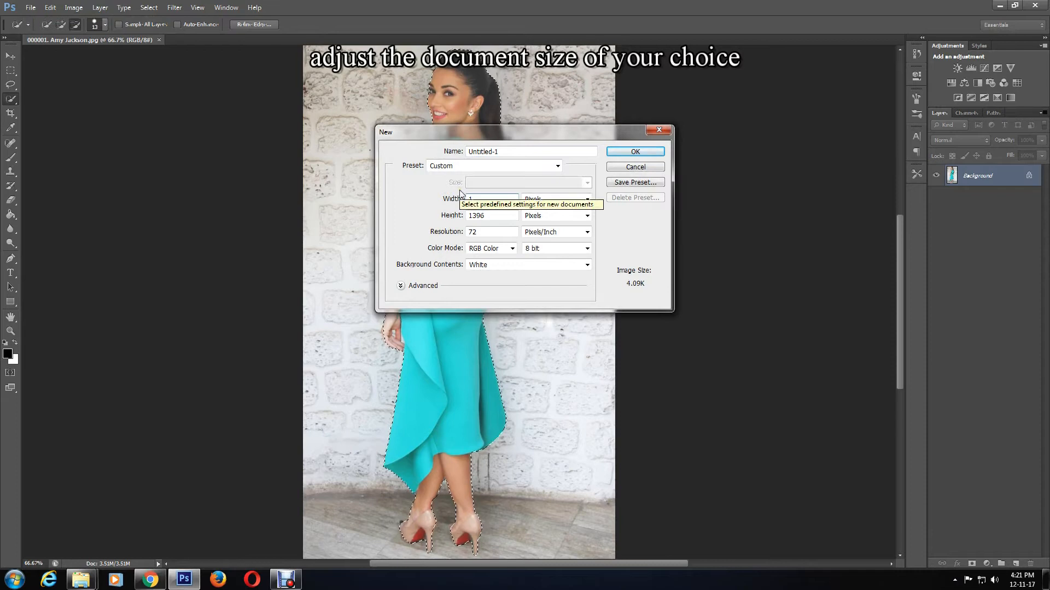
text(1600)
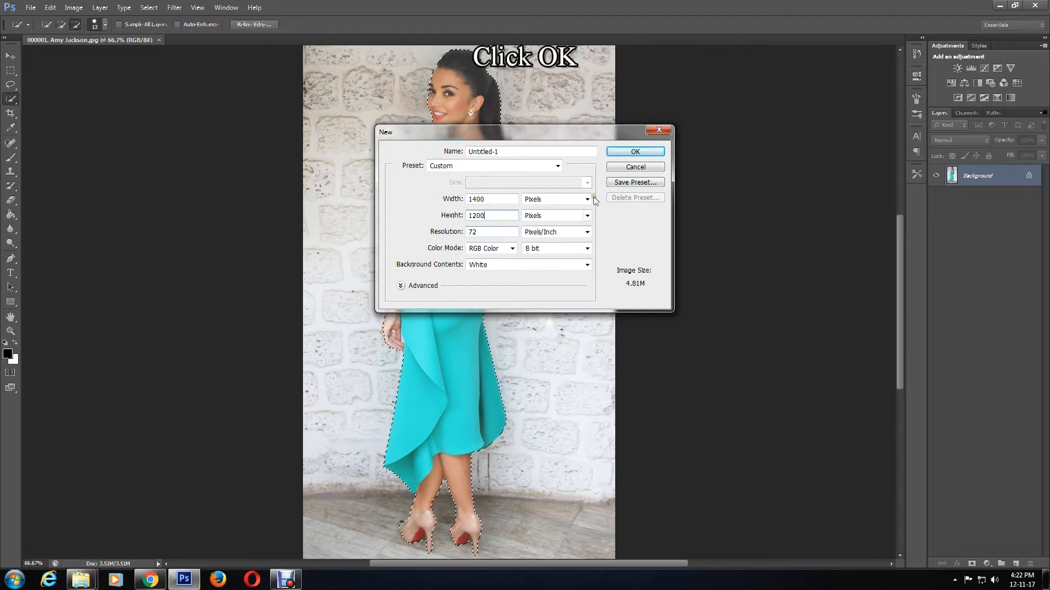
click(634, 151)
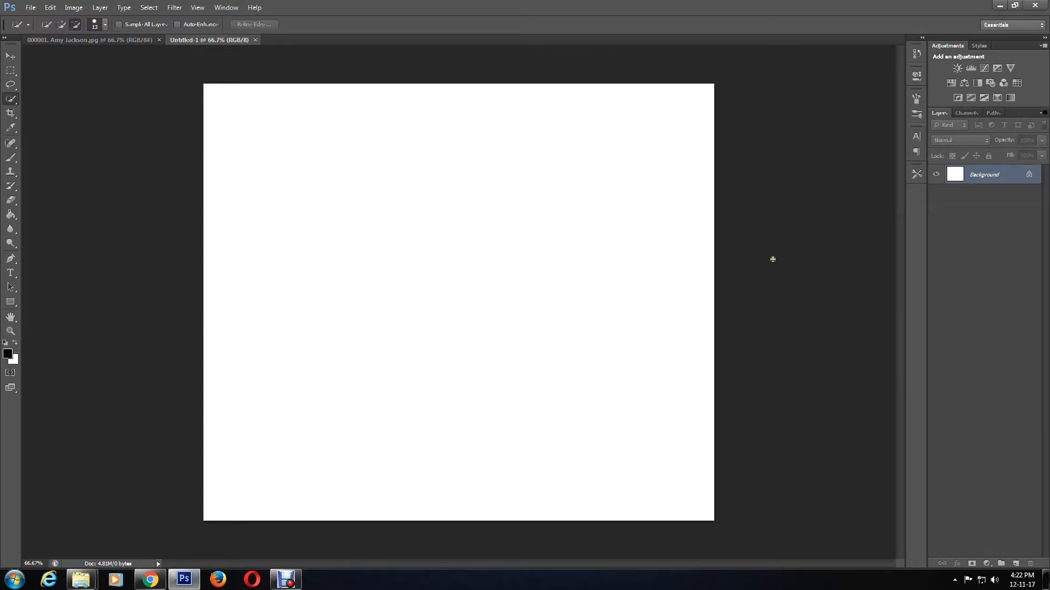
mouse_move(629, 328)
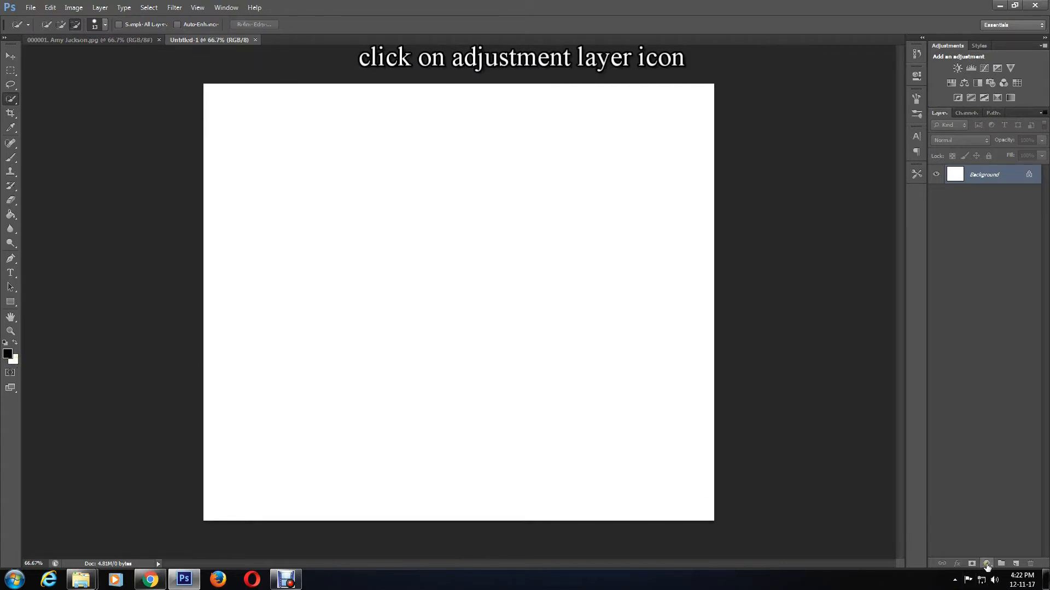
- Add a reversed radial Foreground-to-Background gradient fill layer at 120% scale, white in the centre
click(986, 565)
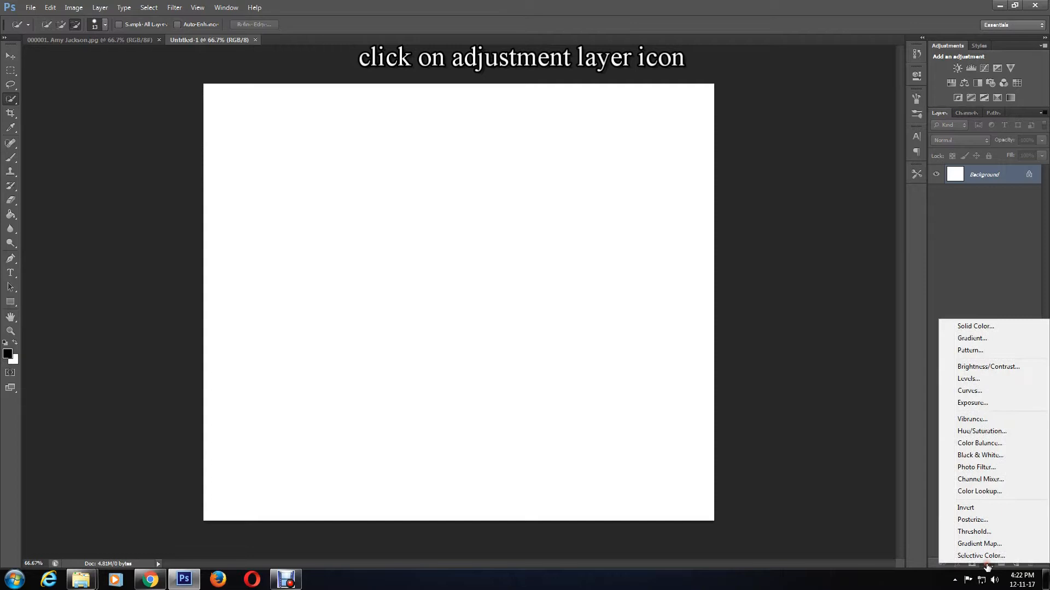
mouse_move(971, 338)
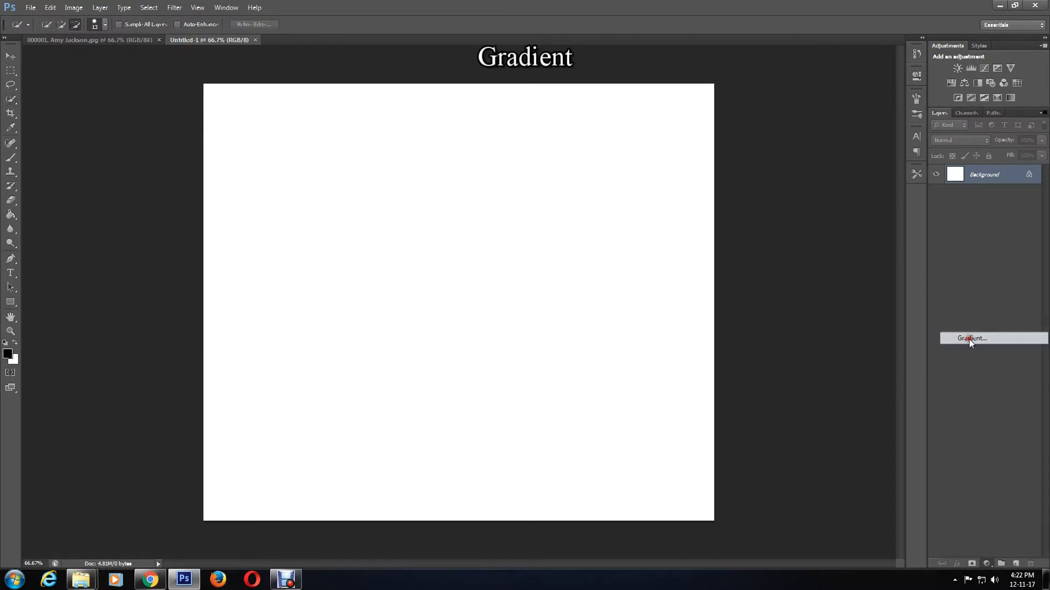
click(970, 338)
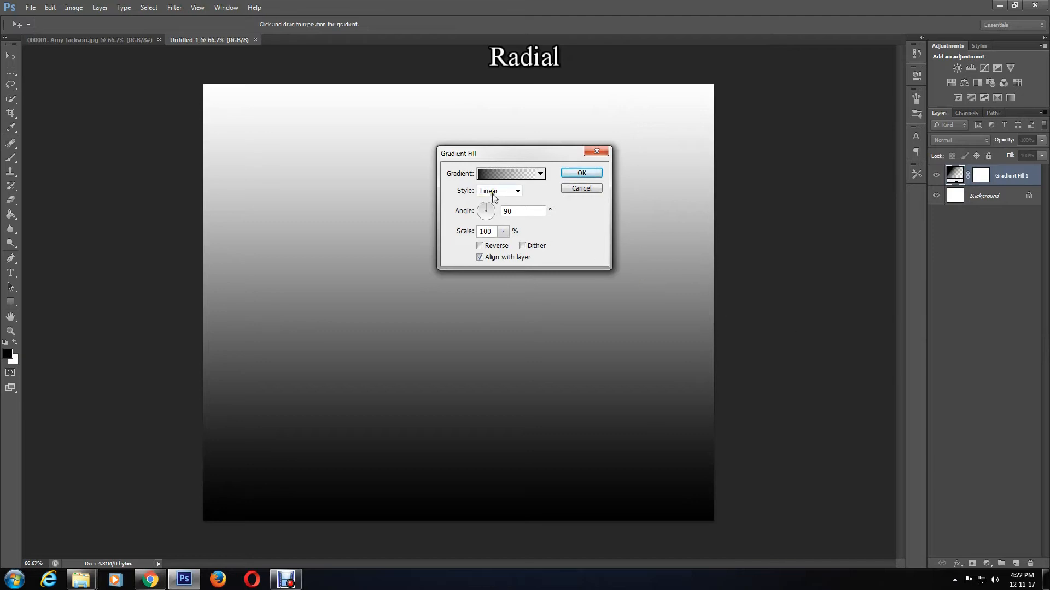
click(506, 173)
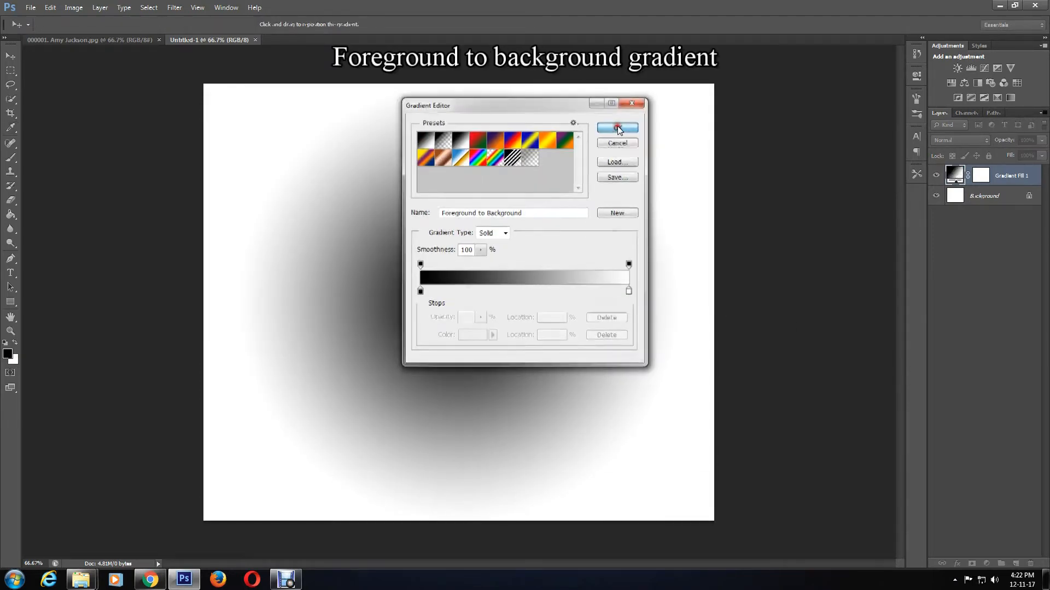
click(616, 129)
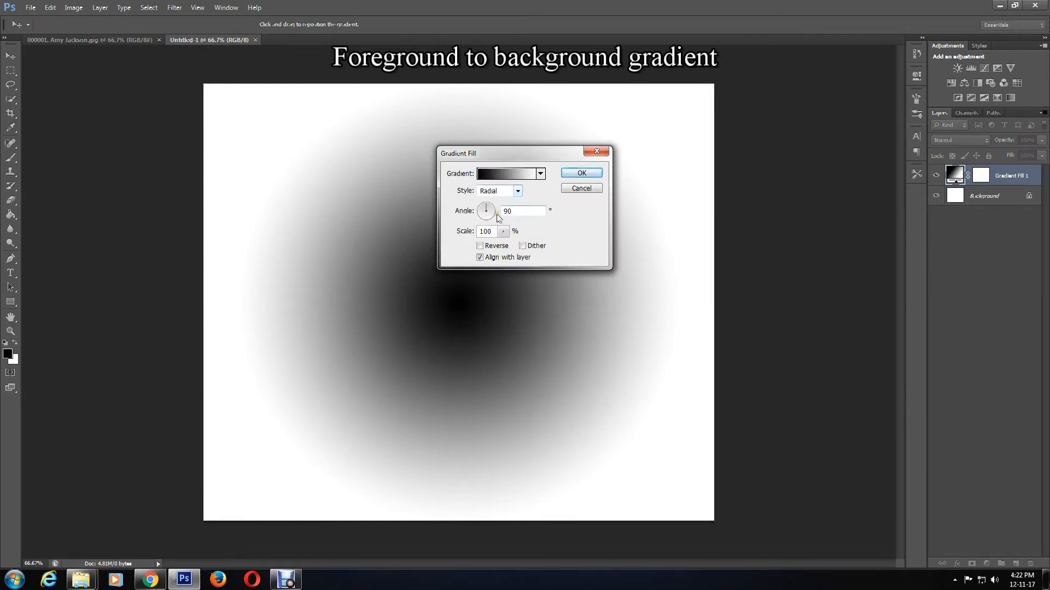
click(480, 246)
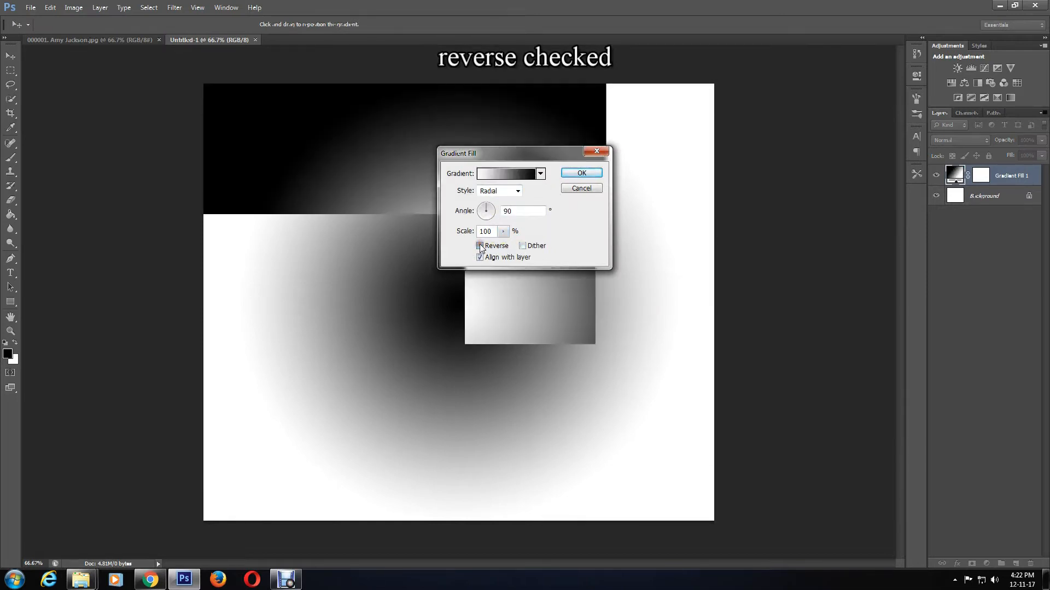
click(480, 246)
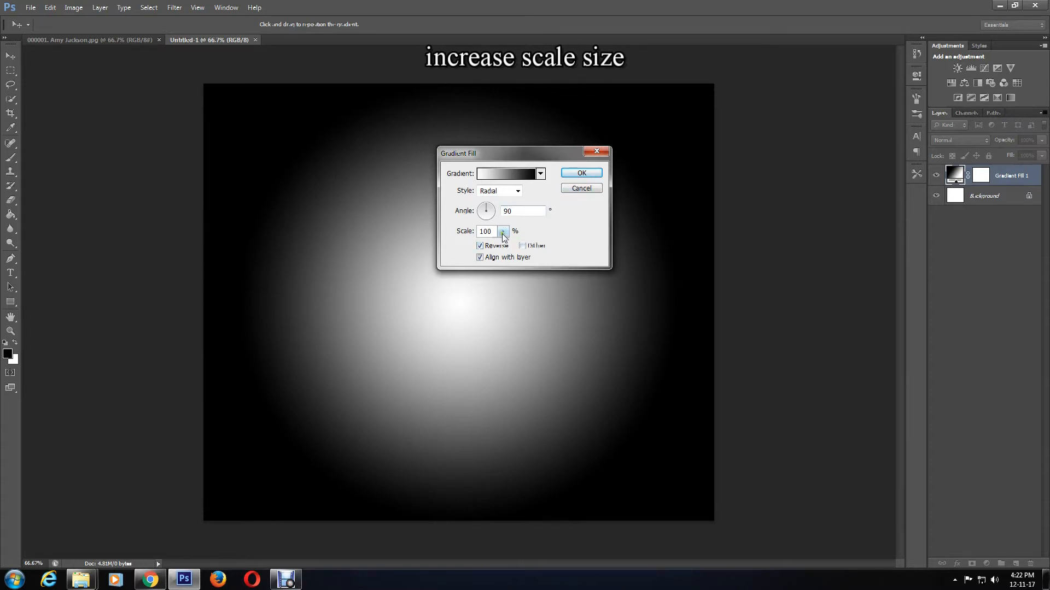
click(503, 228)
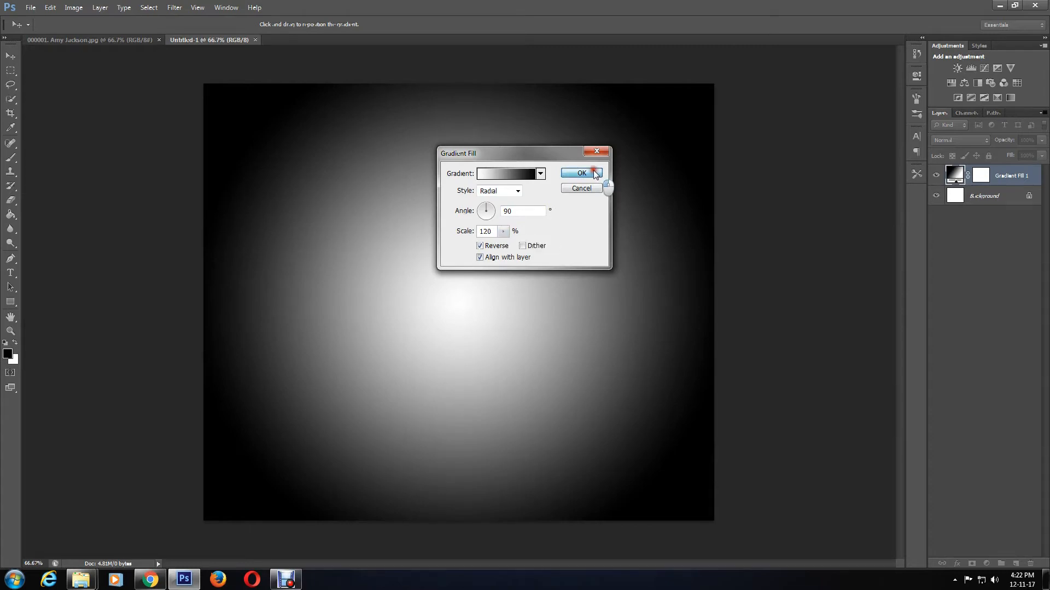
click(581, 173)
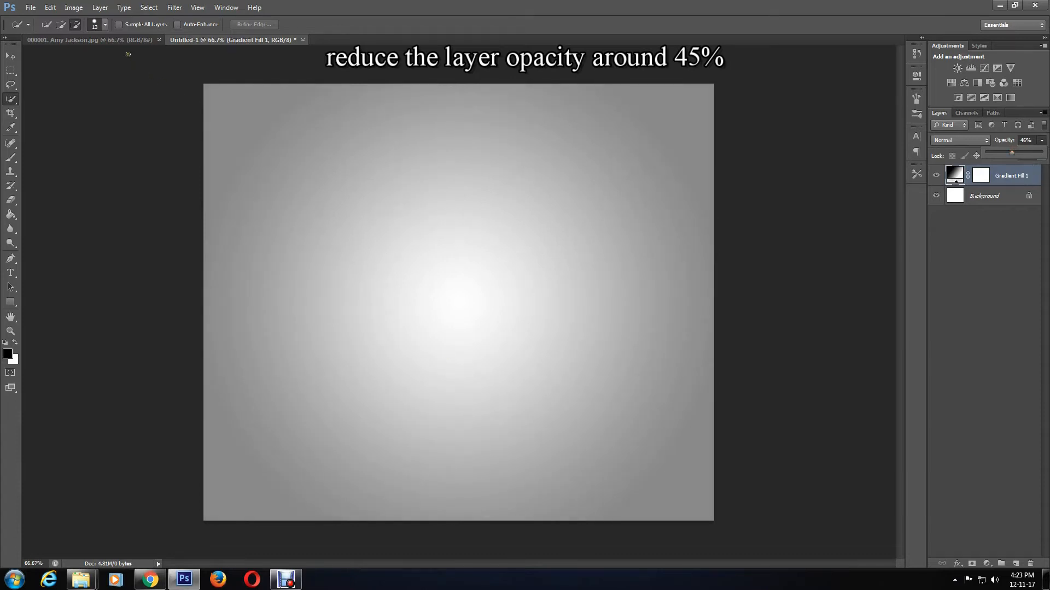
- Switch back to the woman's photo with her figure selection still active
click(91, 39)
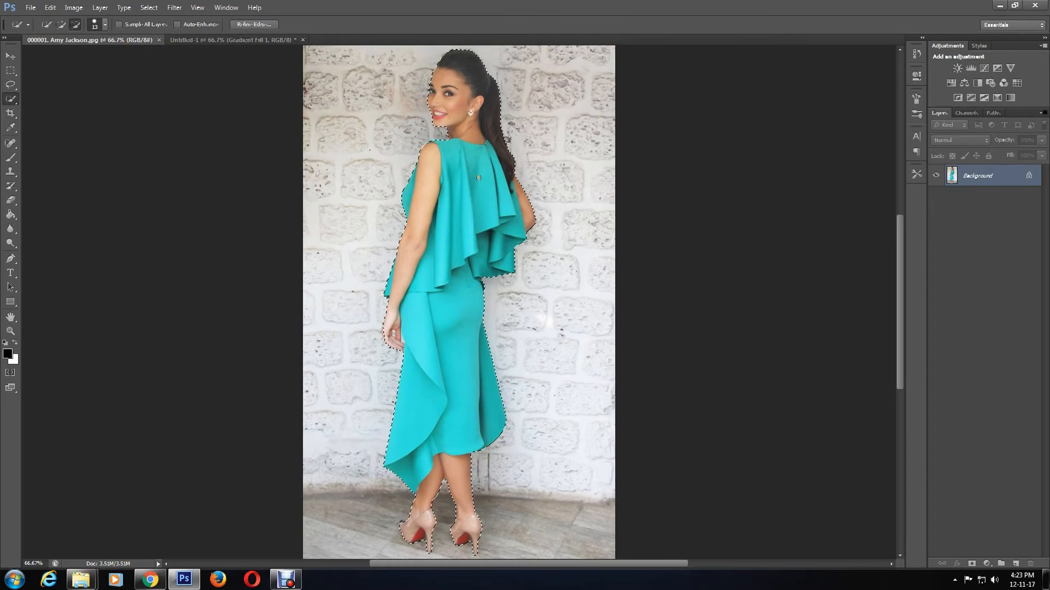
mouse_move(221, 43)
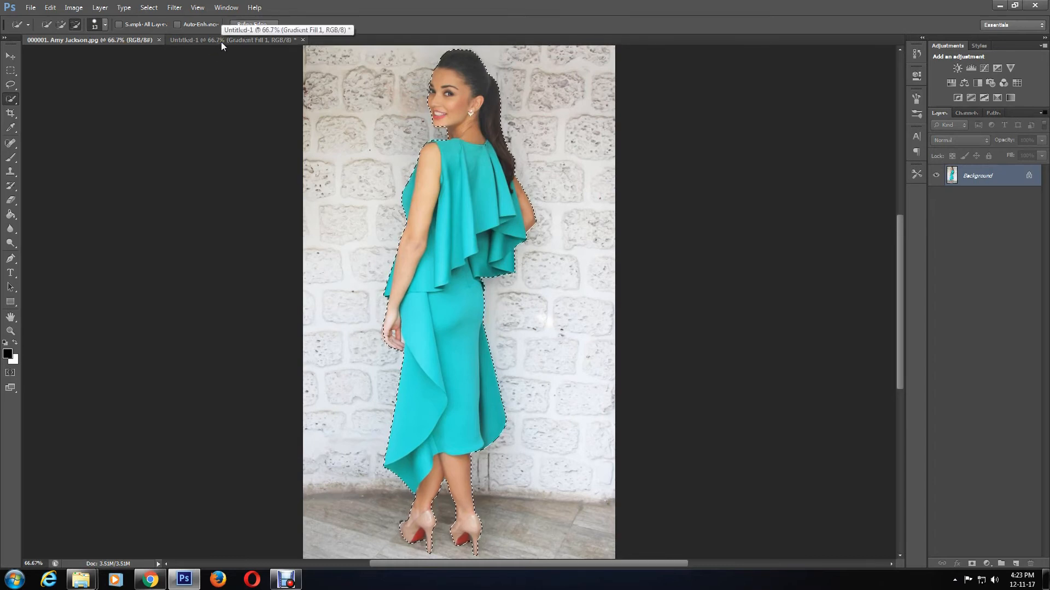
- Paste the cut-out woman onto the gradient document and commit her scaled-down size of about 90%
click(231, 40)
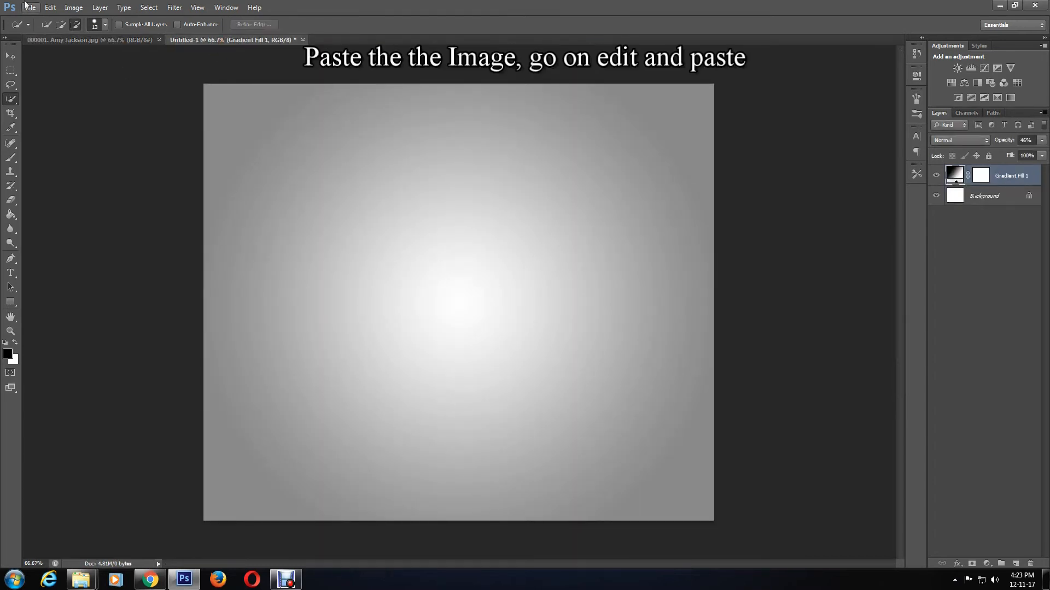
click(49, 8)
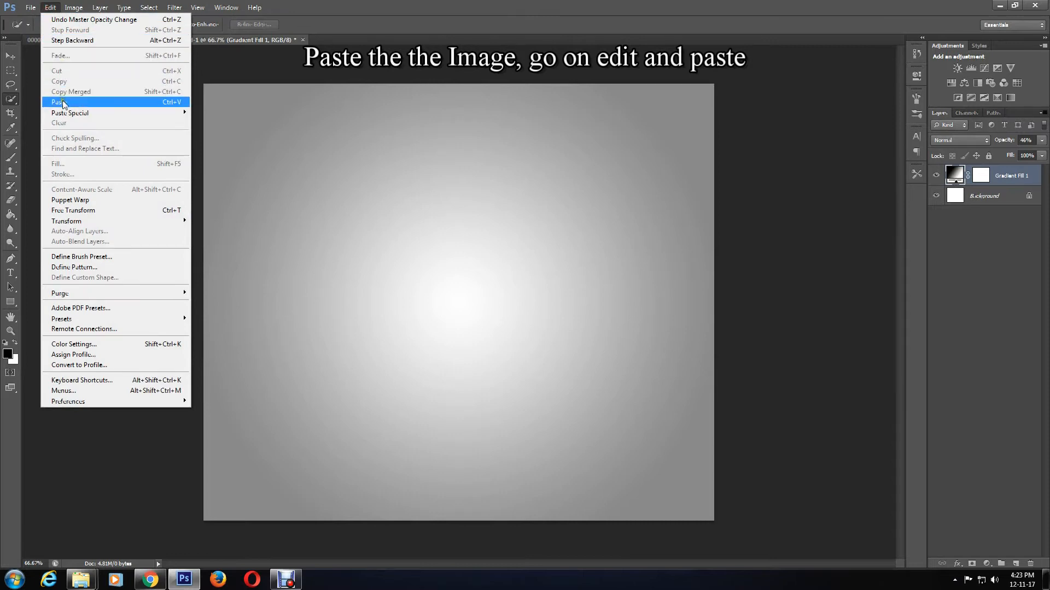
click(57, 102)
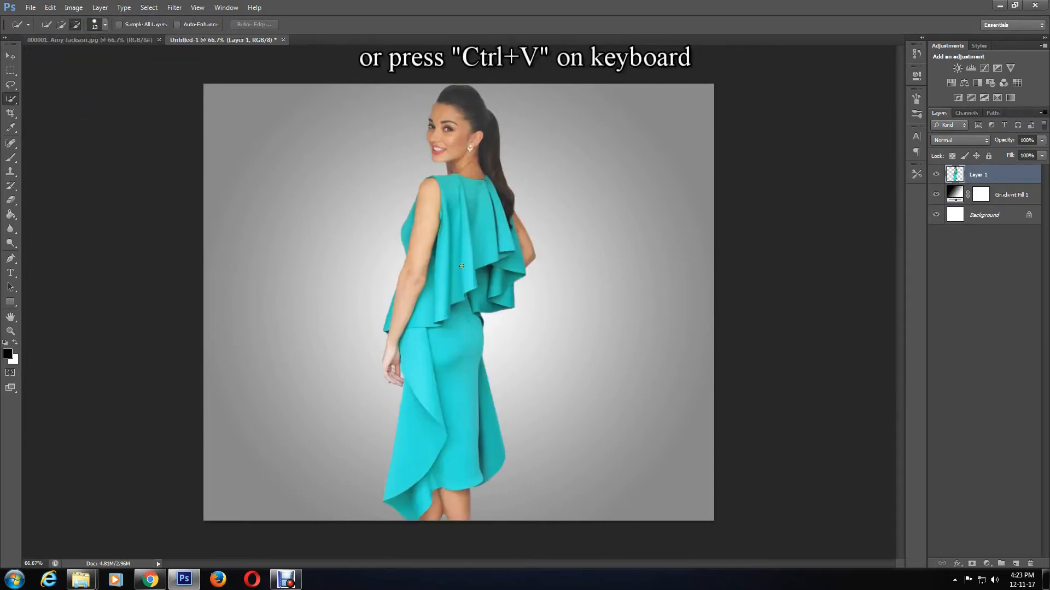
mouse_move(696, 378)
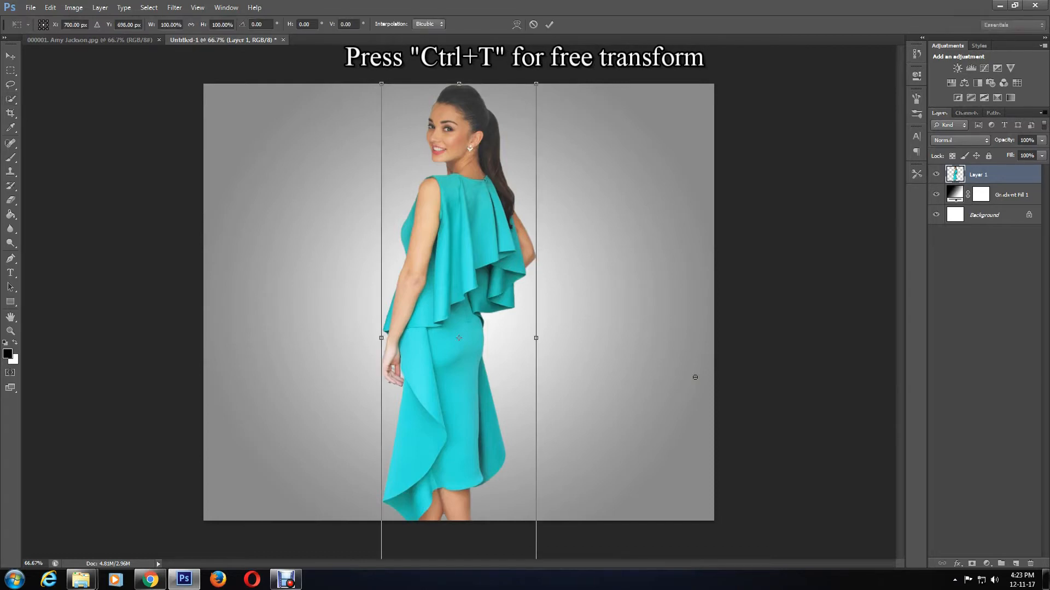
mouse_move(536, 84)
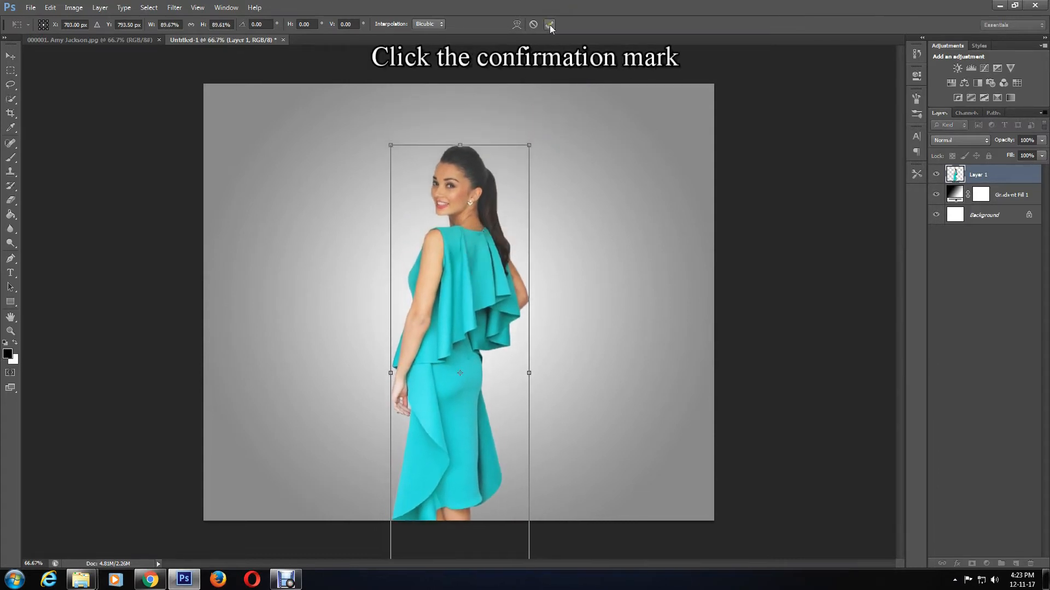
click(550, 25)
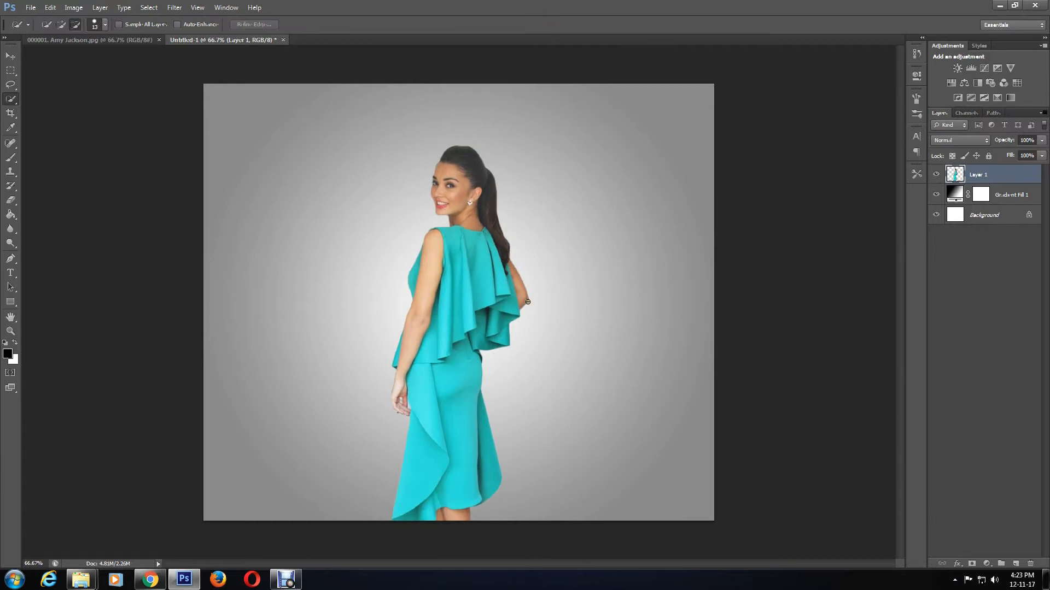
mouse_move(703, 163)
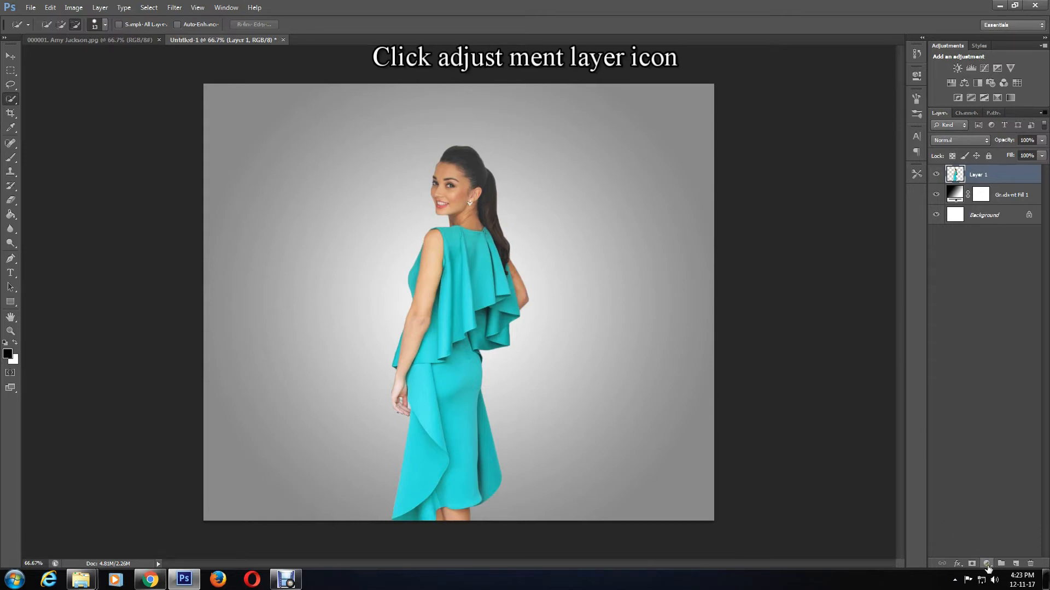
- Add a Curves layer, warming the Blue channel toward tan and brightening the RGB curve
click(986, 564)
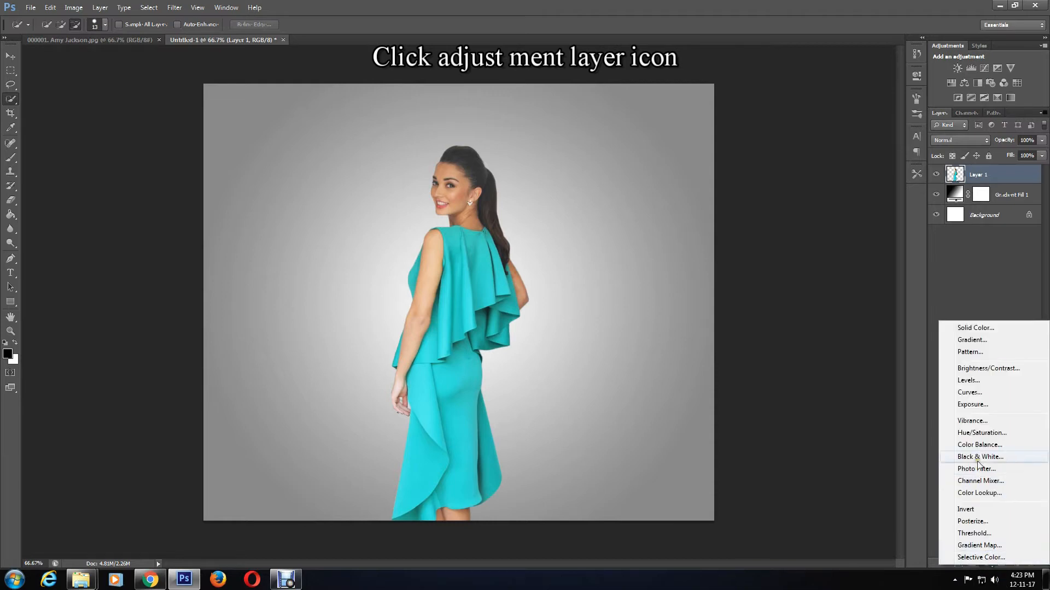
mouse_move(968, 392)
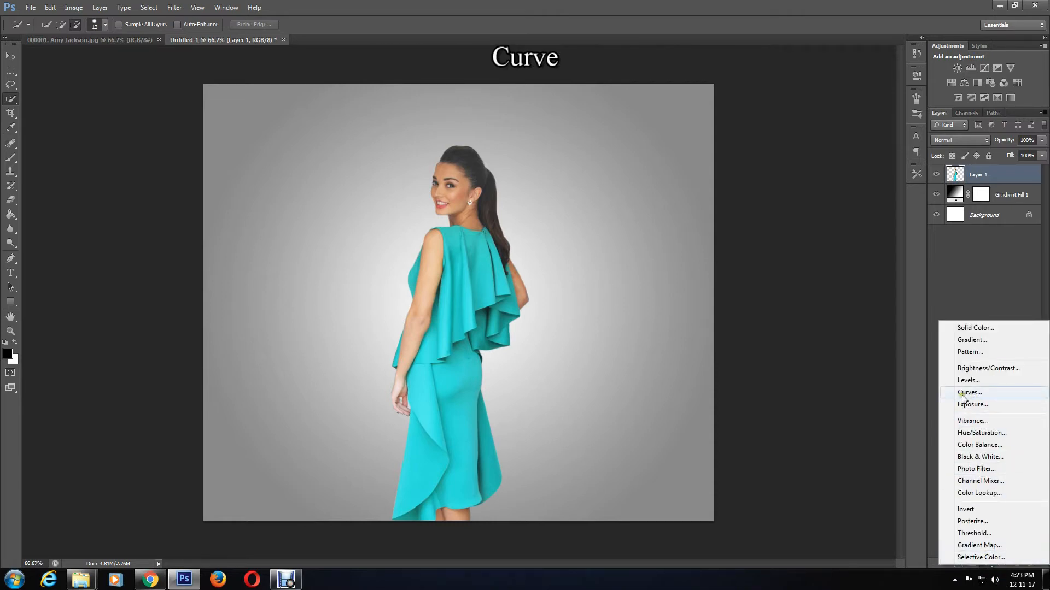
click(969, 392)
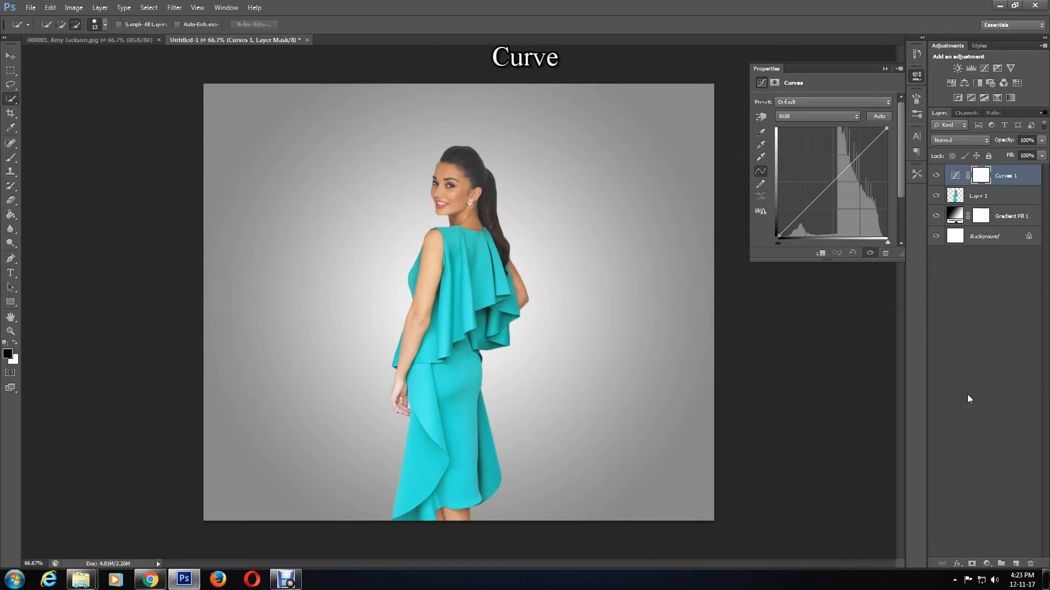
click(815, 116)
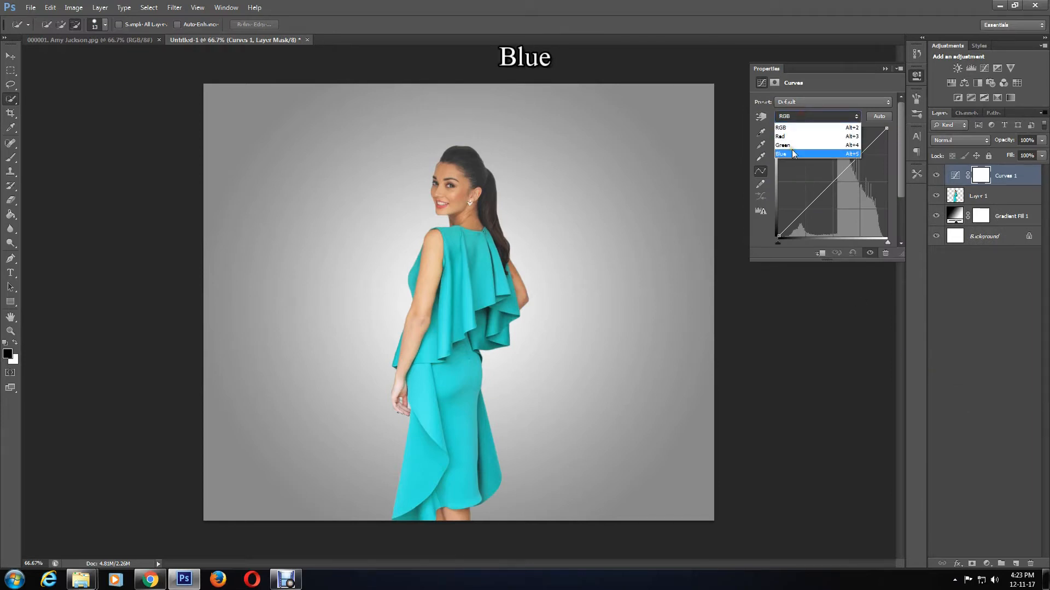
click(781, 154)
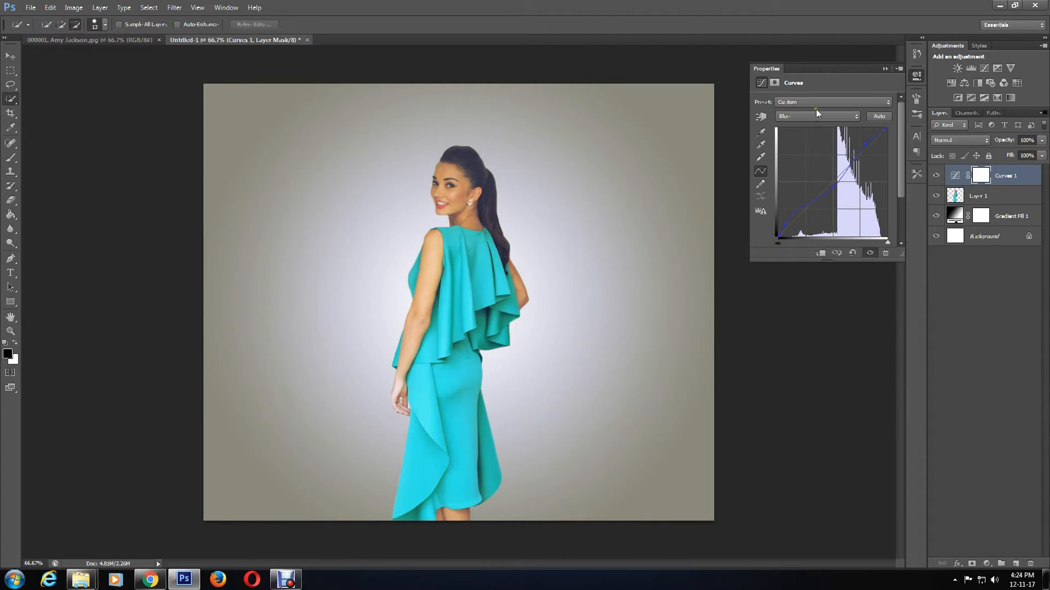
click(816, 116)
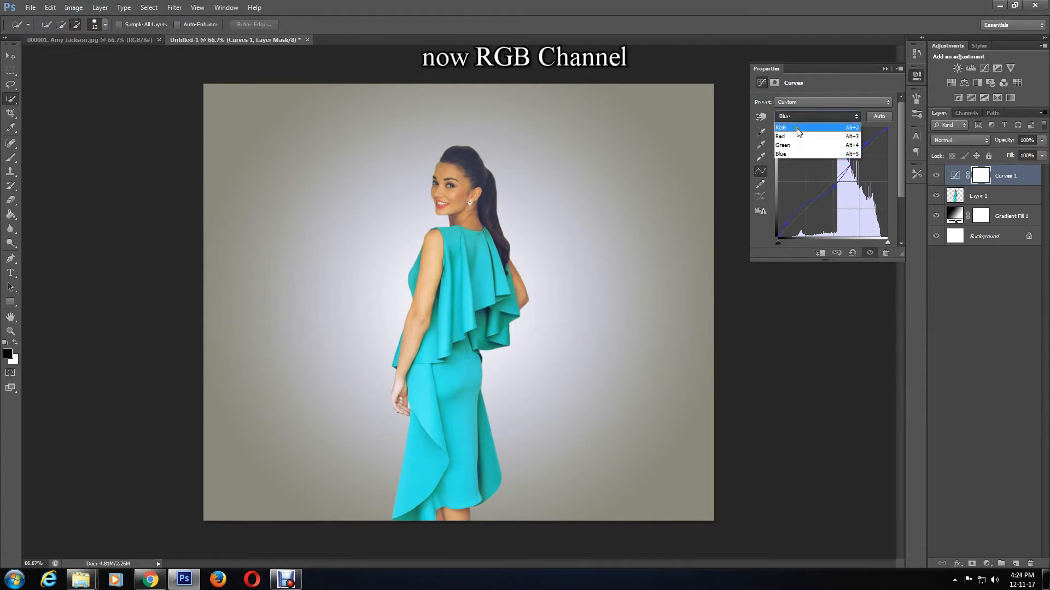
click(796, 128)
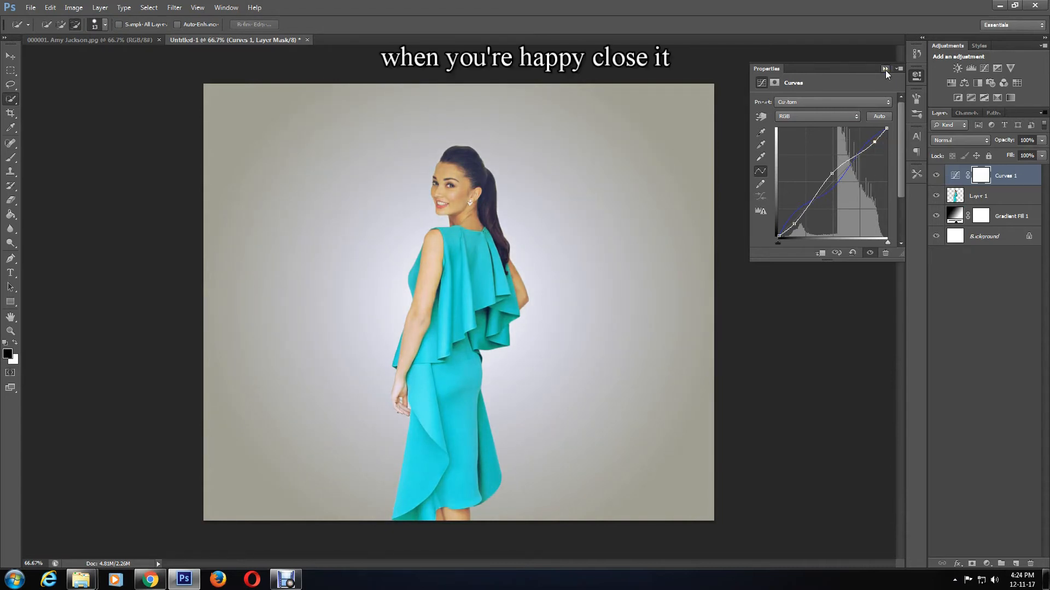
click(885, 69)
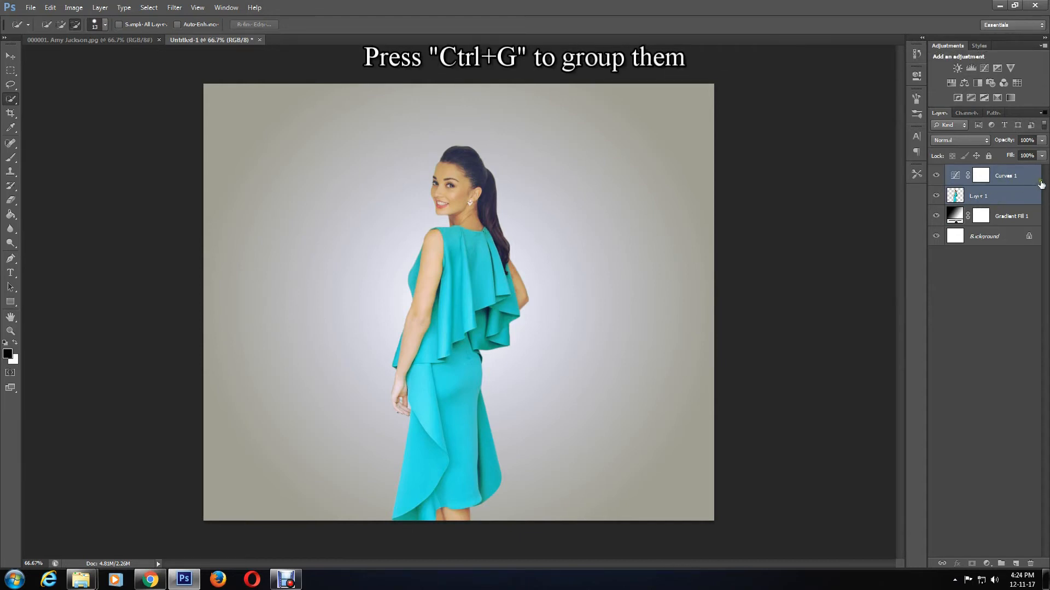
- Group the woman with Curves 1 (Ctrl+G) and add an empty layer above Gradient Fill 1
key(ctrl+g)
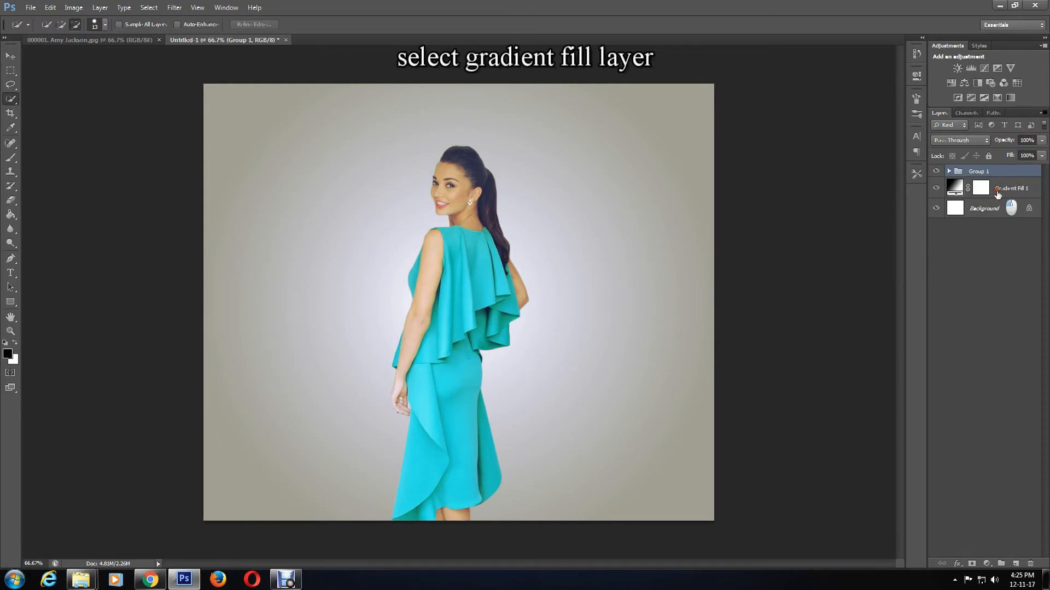
click(998, 189)
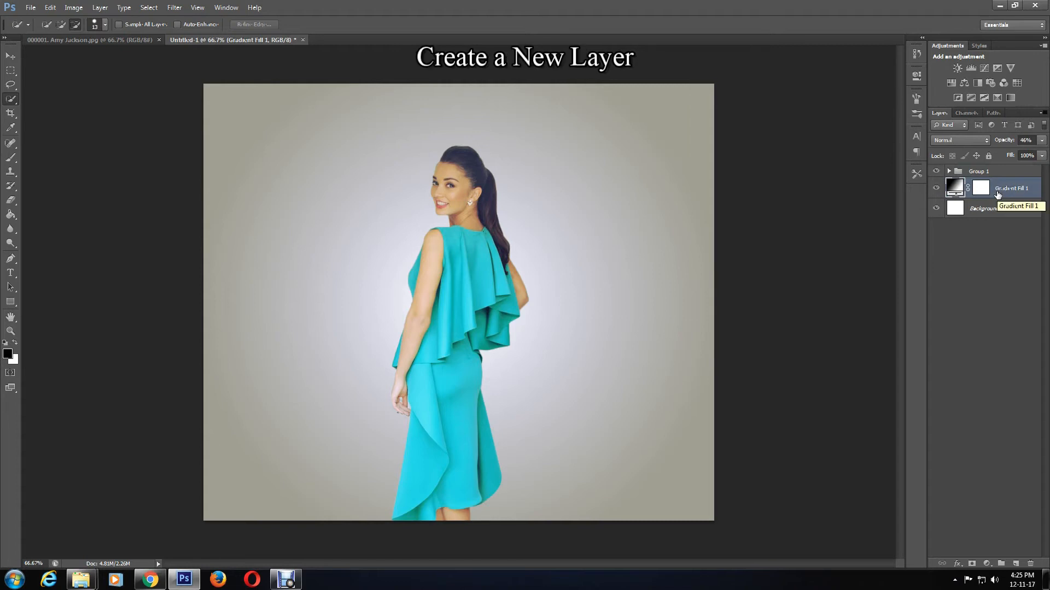
mouse_move(1017, 402)
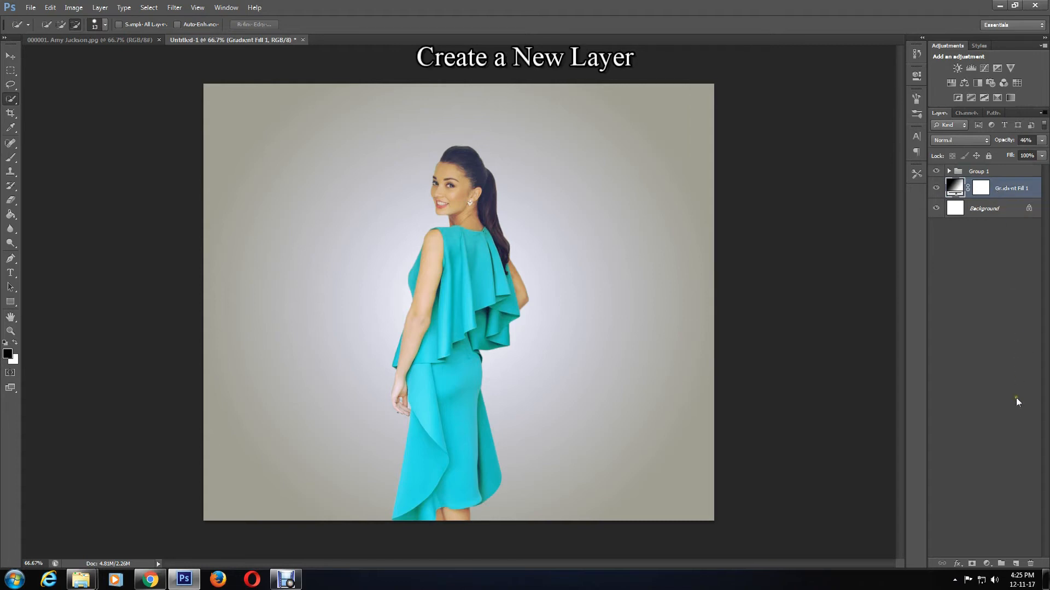
mouse_move(1017, 564)
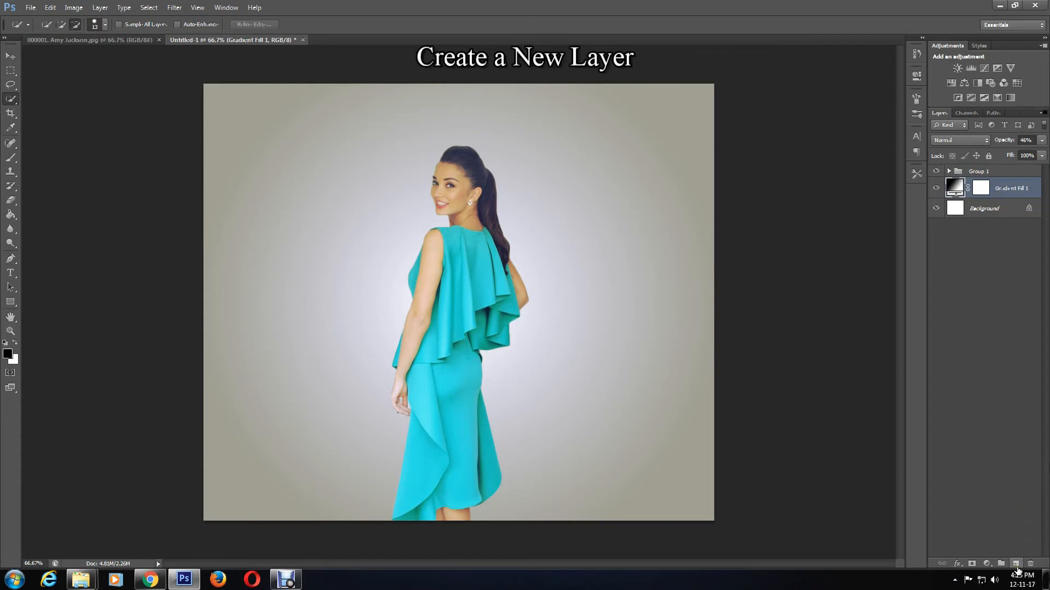
click(1016, 563)
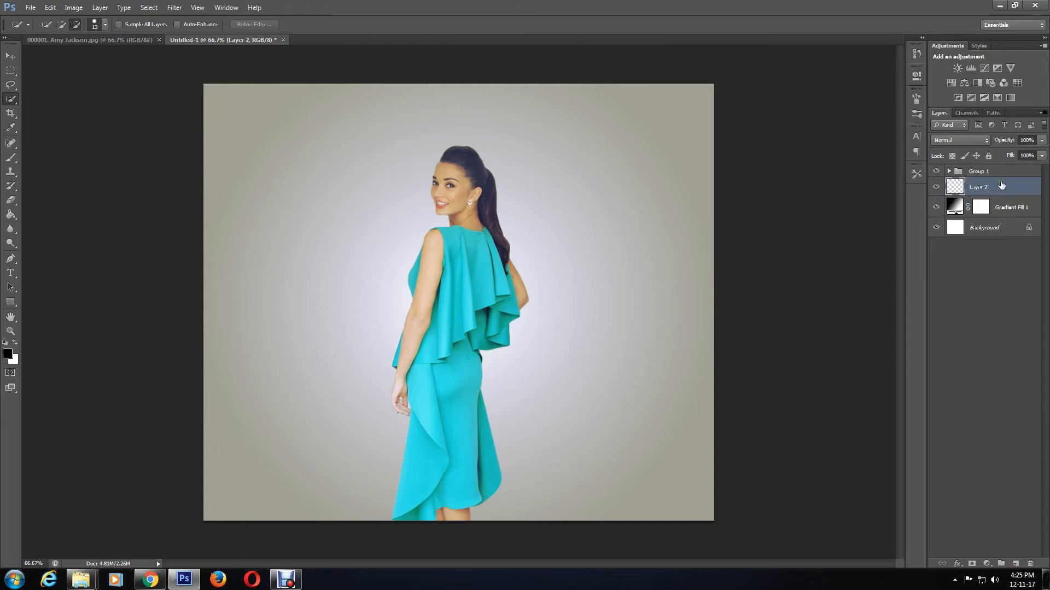
right_click(11, 156)
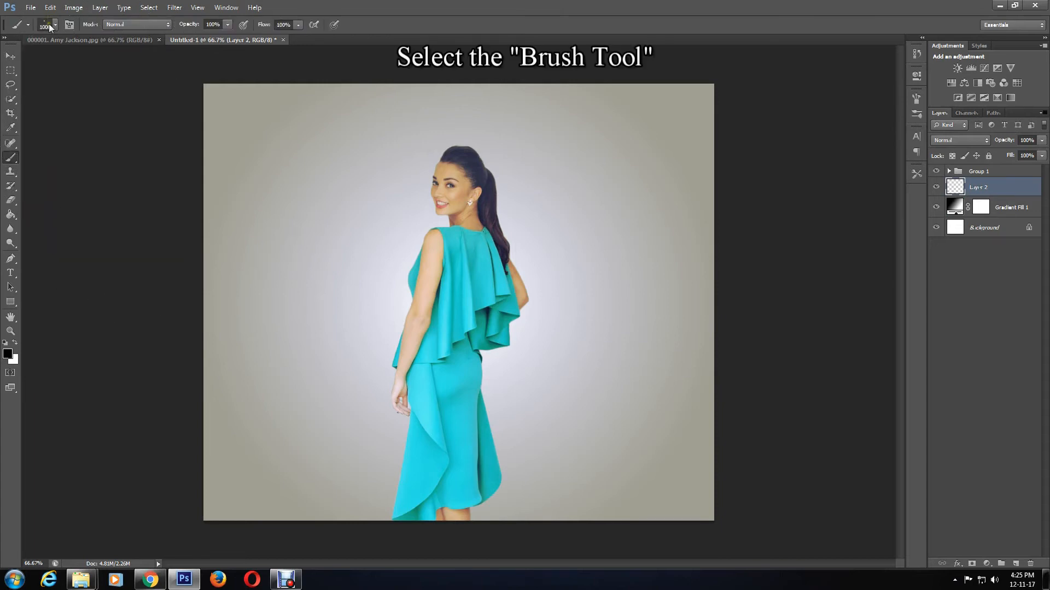
- Paint teal splatter strokes around the woman using a splatter brush and colour sampled from her dress
click(55, 26)
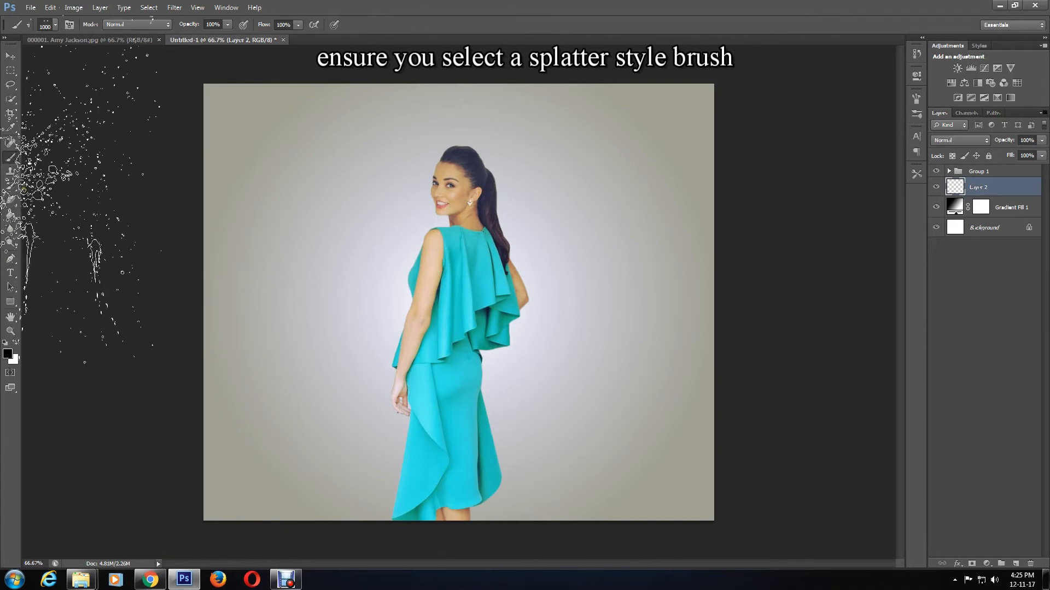
click(11, 128)
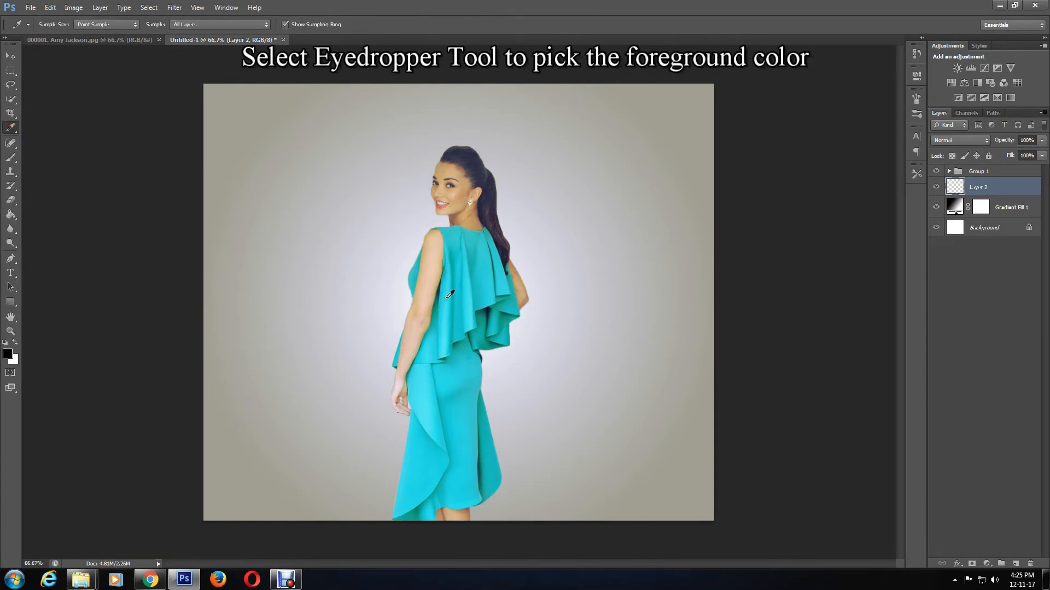
mouse_move(476, 359)
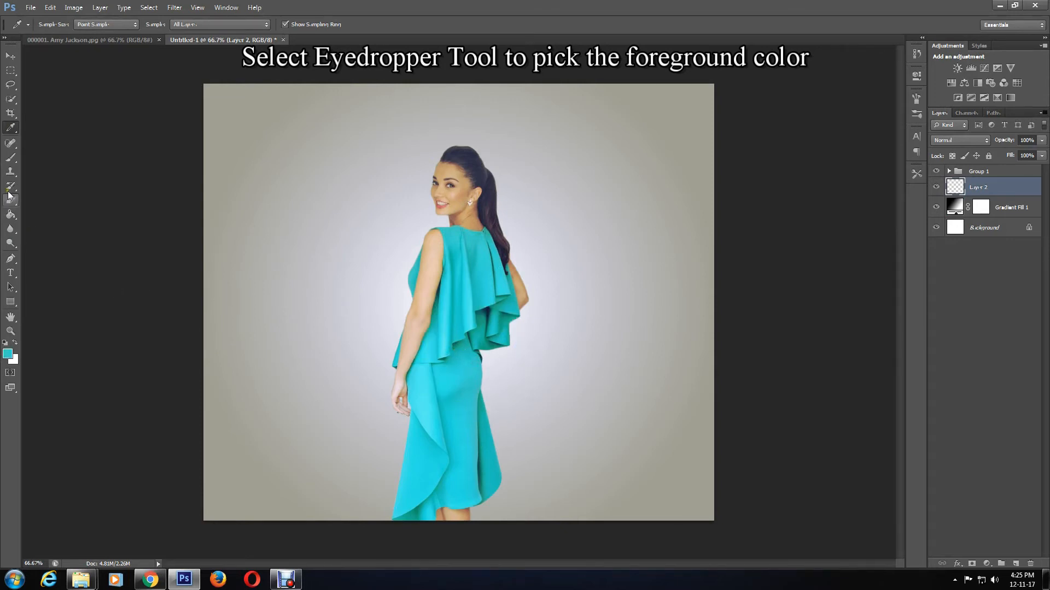
click(10, 158)
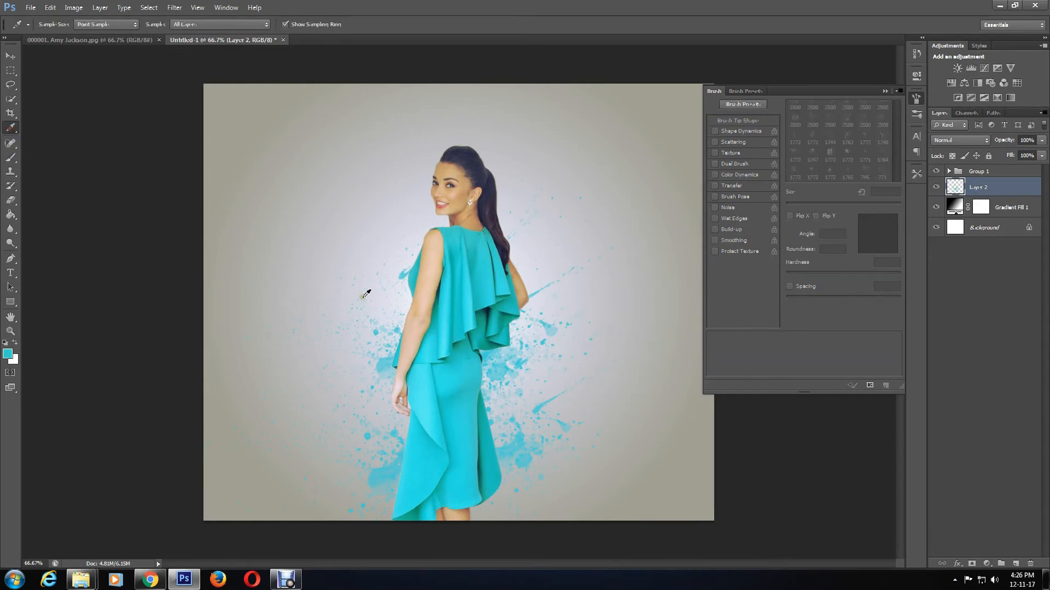
mouse_move(148, 240)
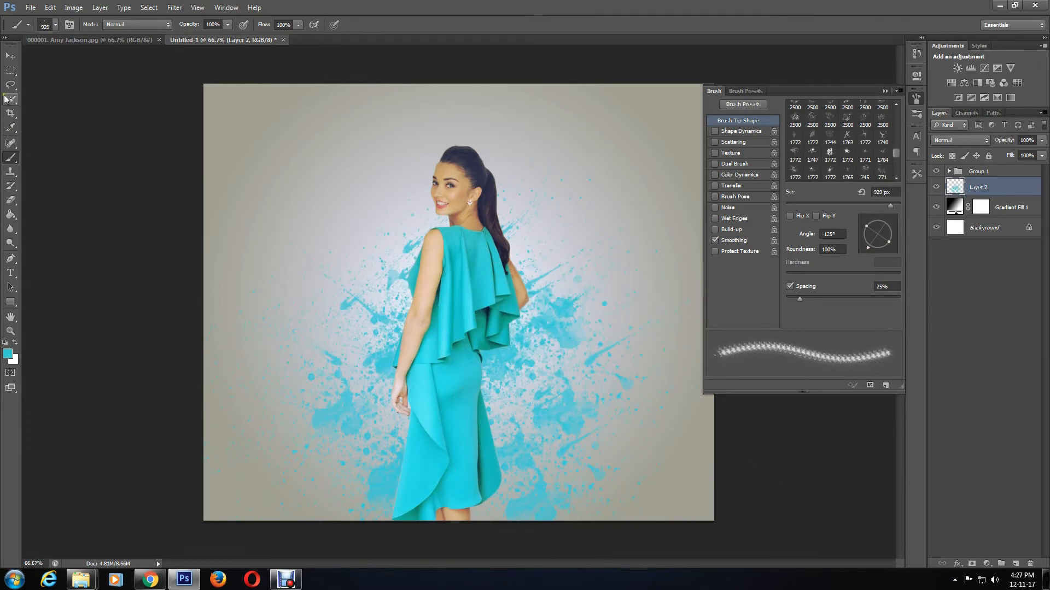
- Sample the skin tone and paint tan splatter strokes around the figure
click(11, 128)
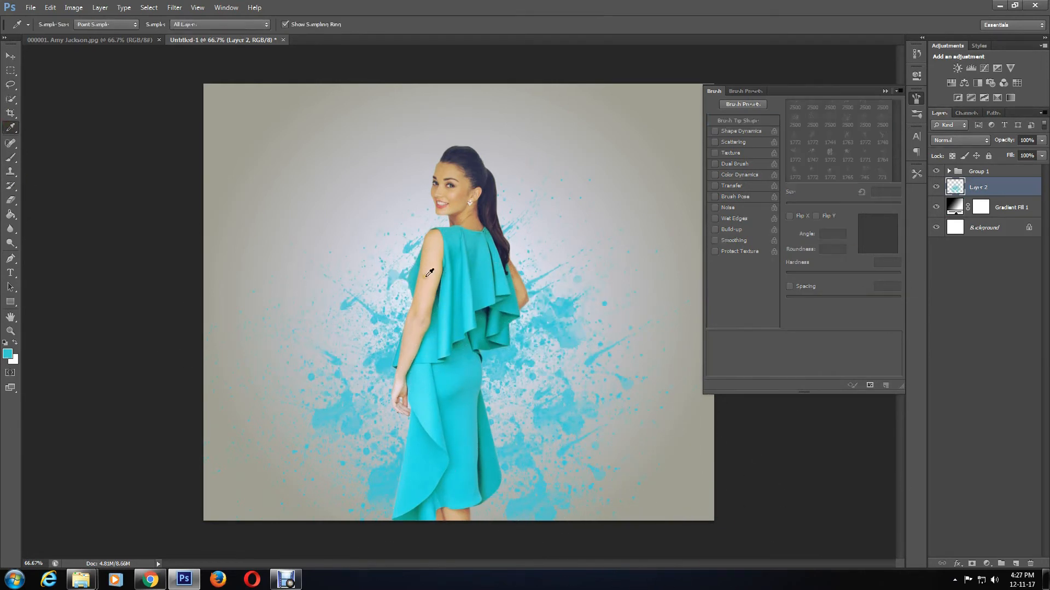
click(423, 290)
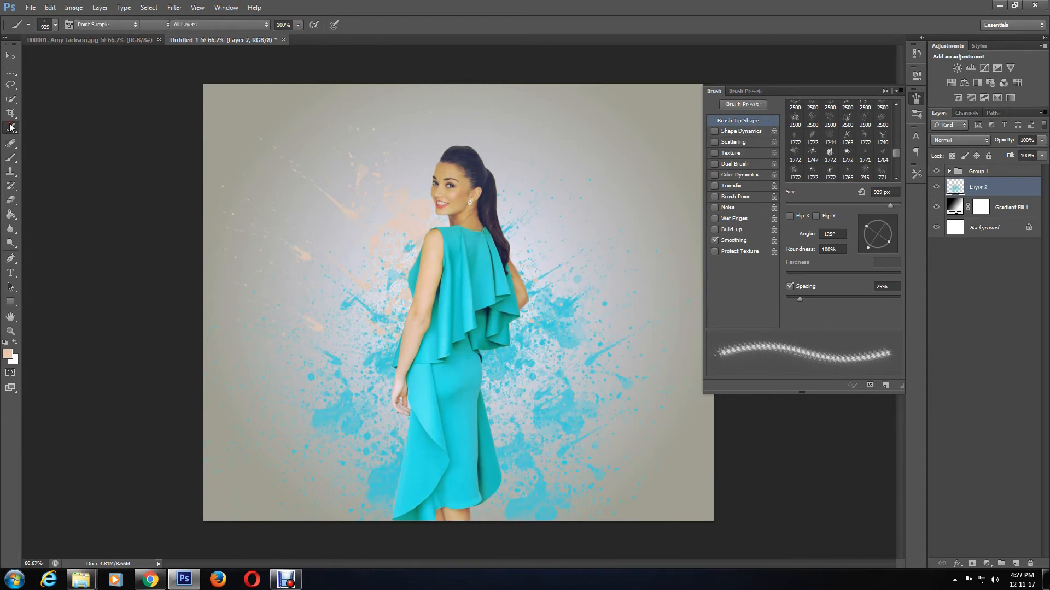
click(11, 128)
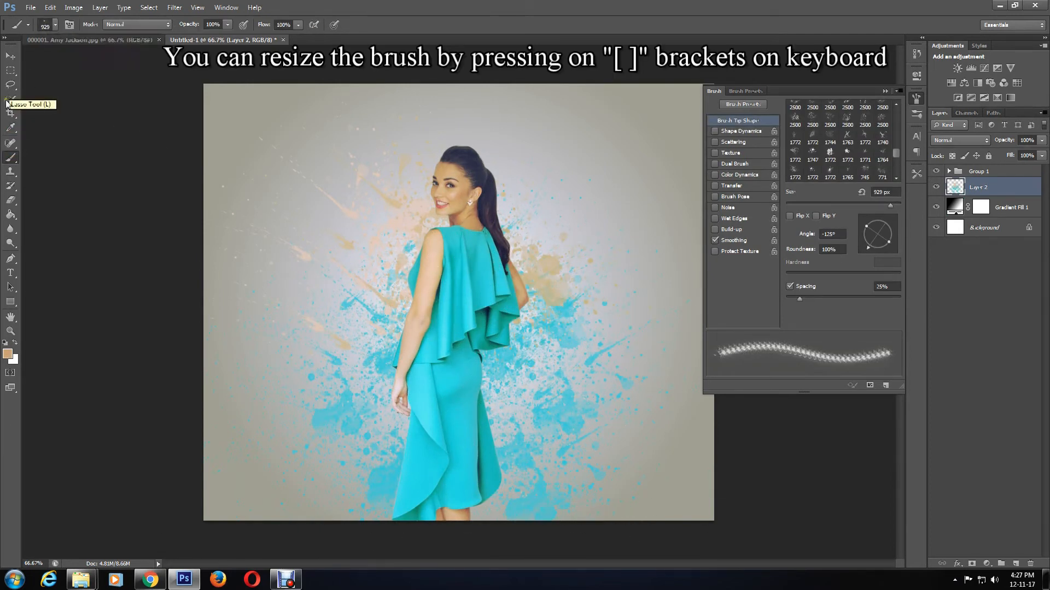
click(11, 129)
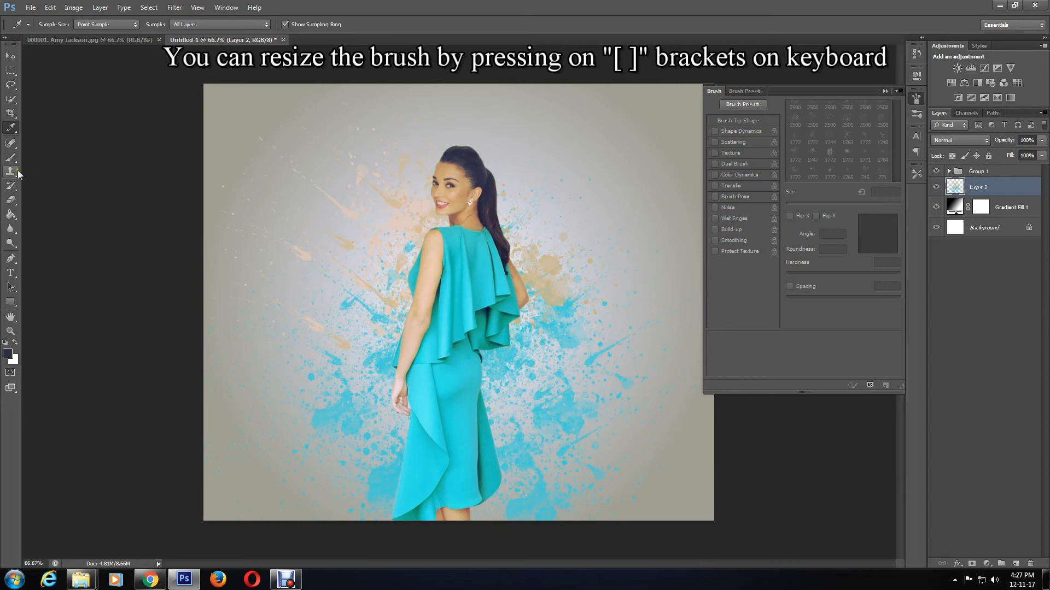
- Sample a dark navy colour, switch to another rotated splatter tip, and stamp navy, teal and tan splashes
click(11, 159)
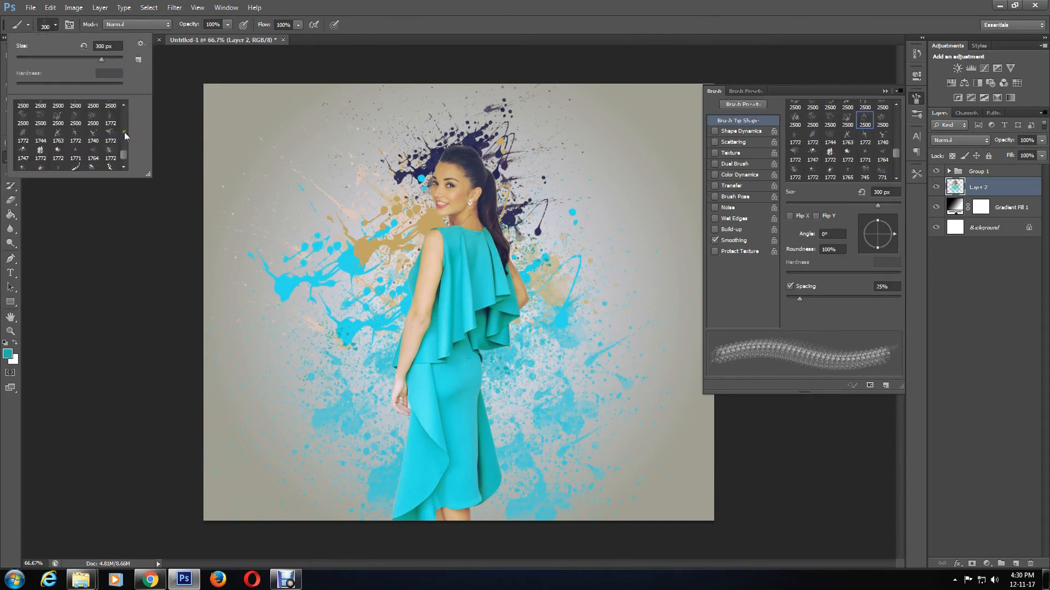
click(794, 108)
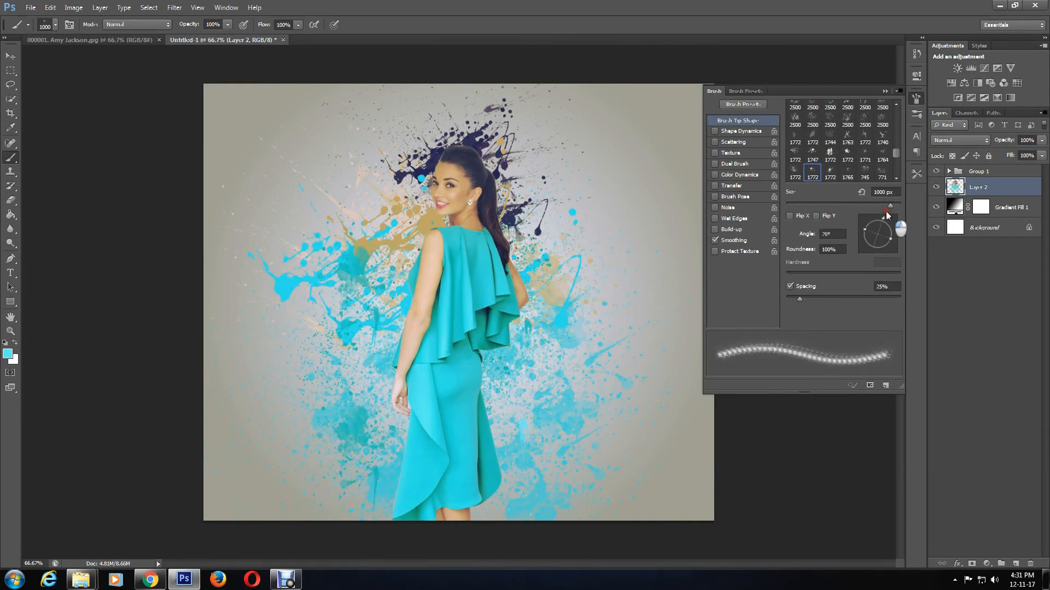
click(11, 158)
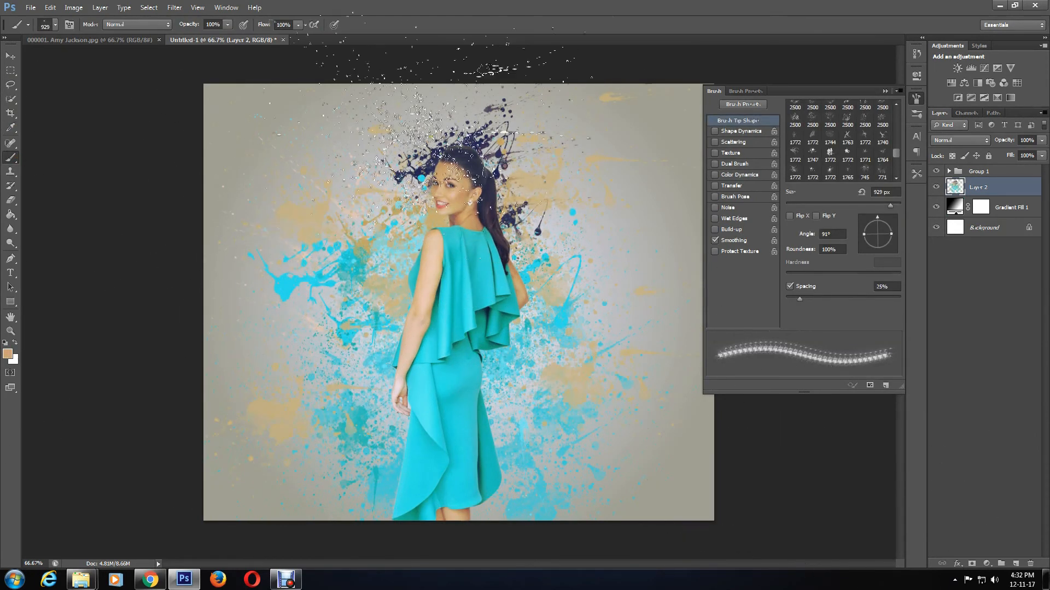
click(979, 171)
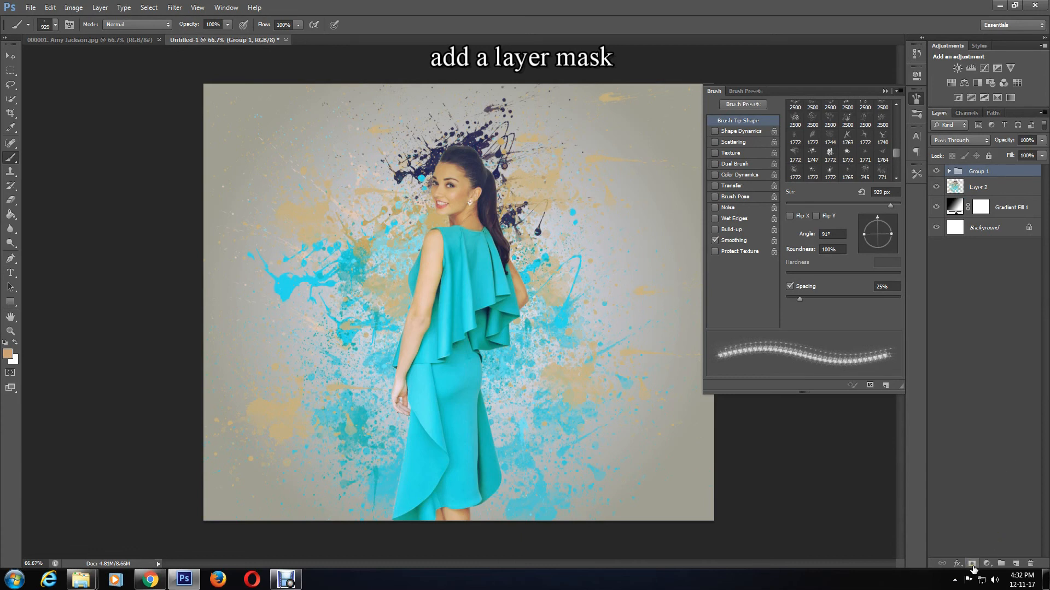
- Add a layer mask to Group 1 and paint black splatters so her arm and dress break apart
click(971, 564)
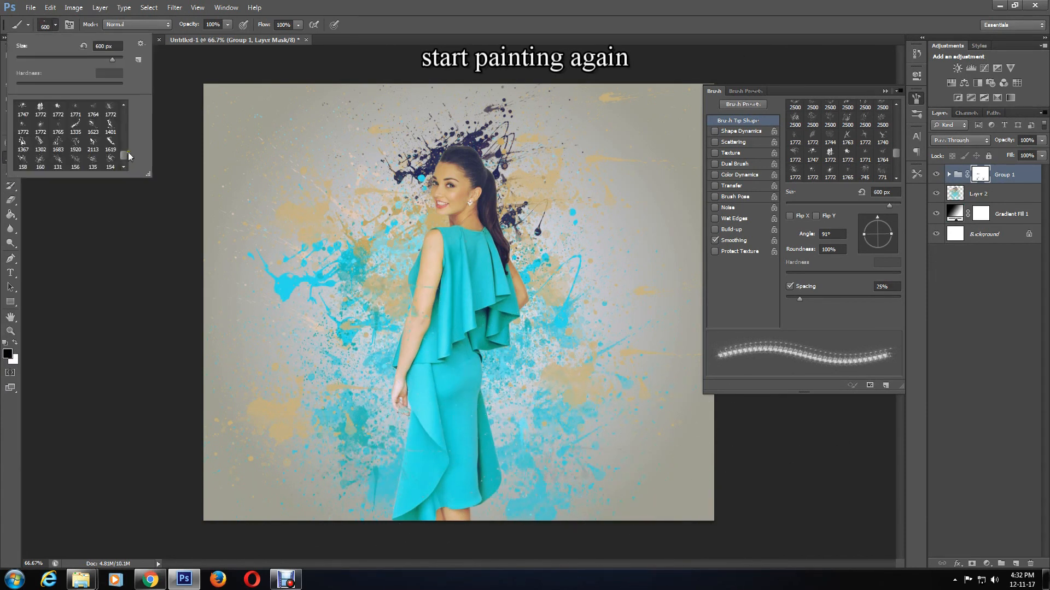
scroll(up, 3)
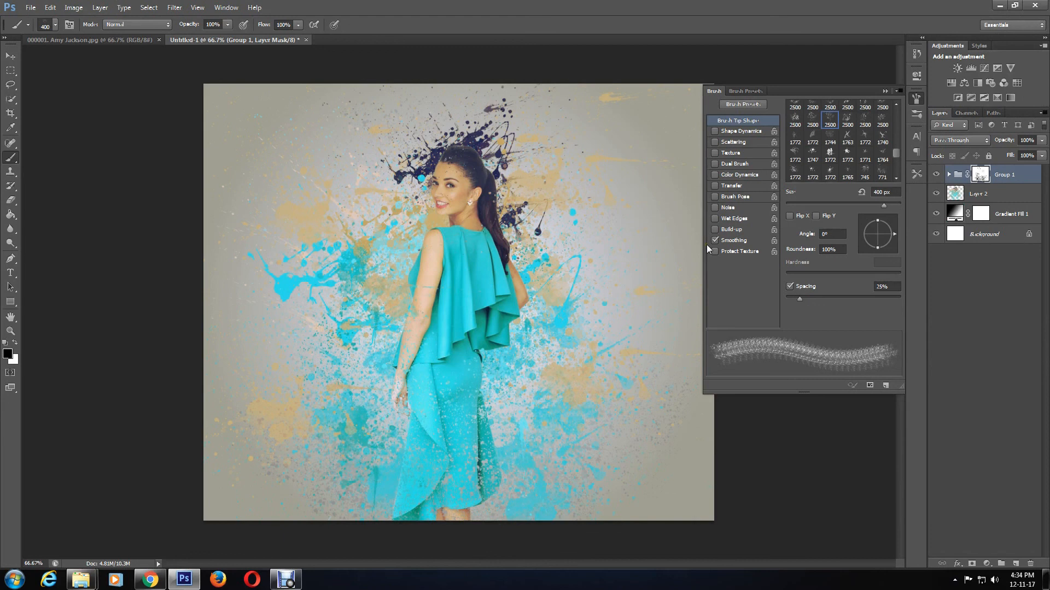
click(30, 7)
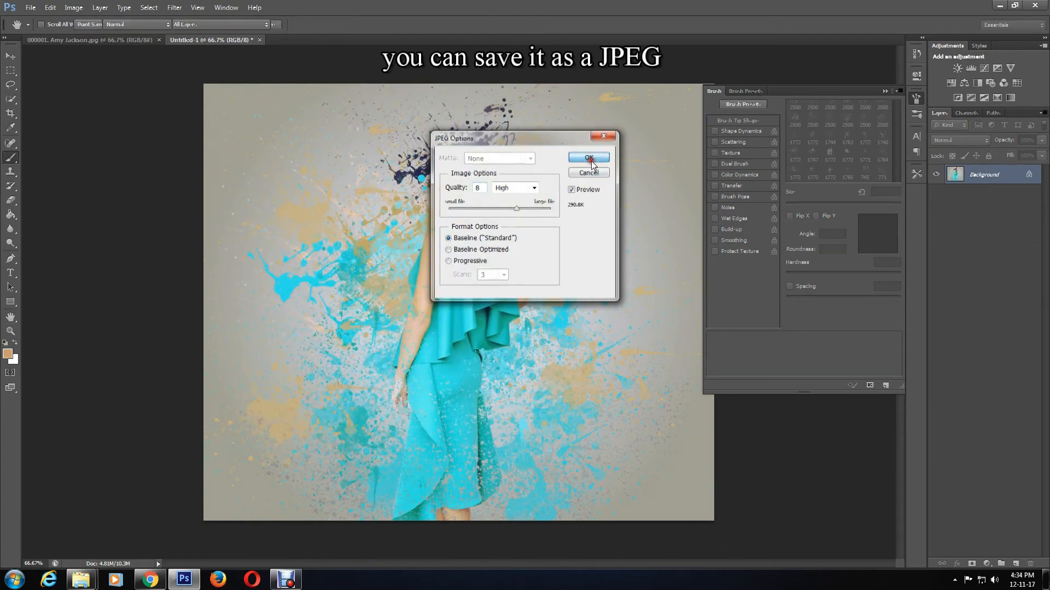
- Save the artwork as a JPEG at Quality 8 (High)
click(588, 158)
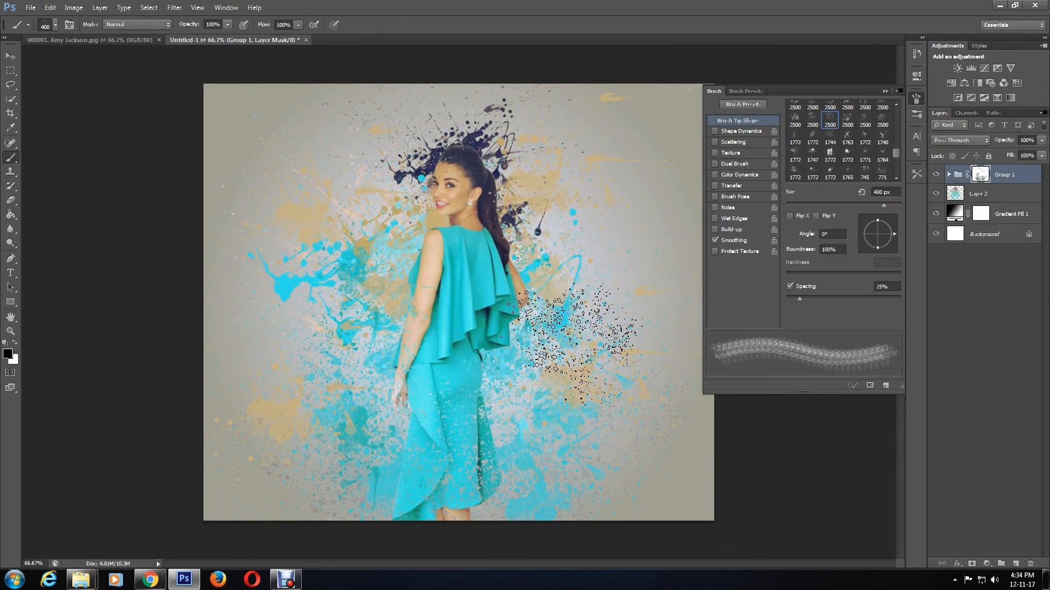